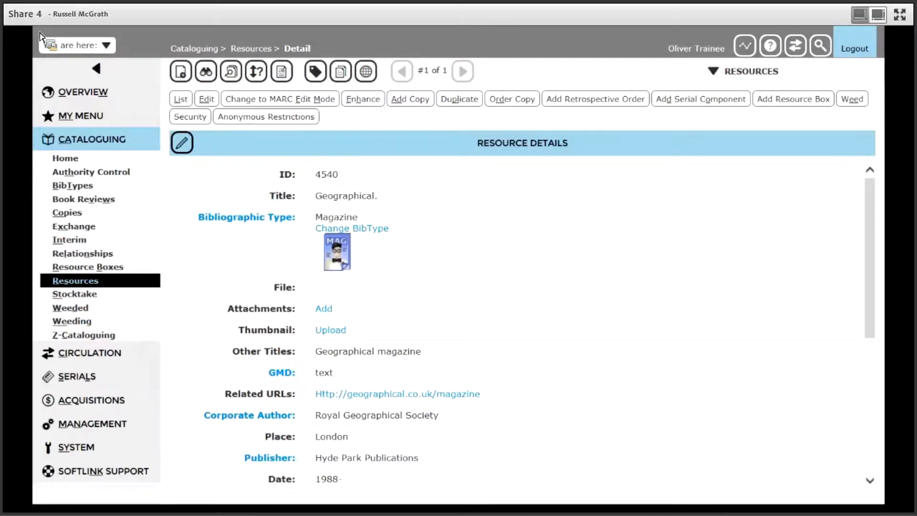
{"action": "mouse_move", "coordinate": [544, 284]}
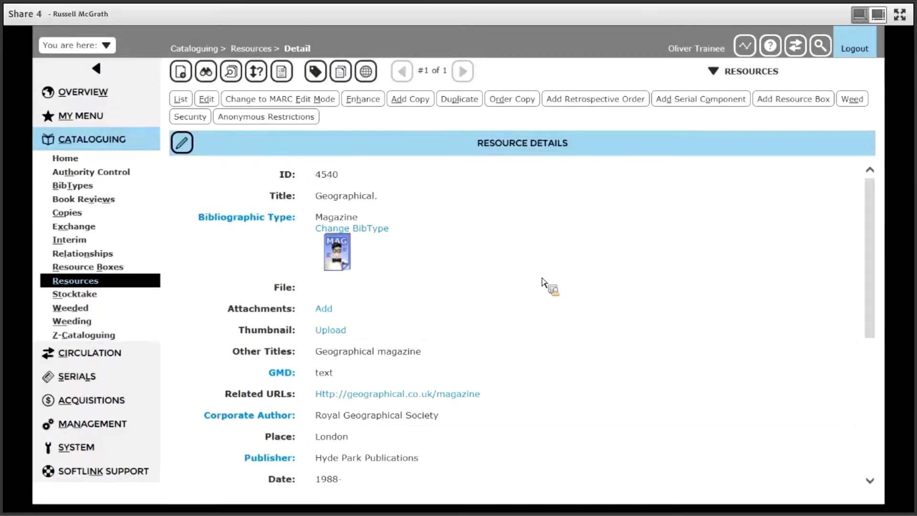
{"action": "mouse_move", "coordinate": [594, 280]}
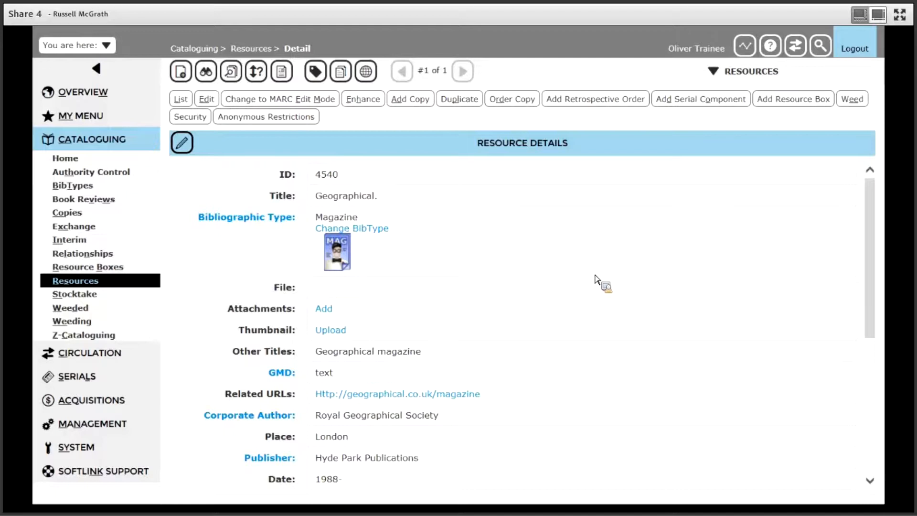
{"action": "mouse_move", "coordinate": [593, 275]}
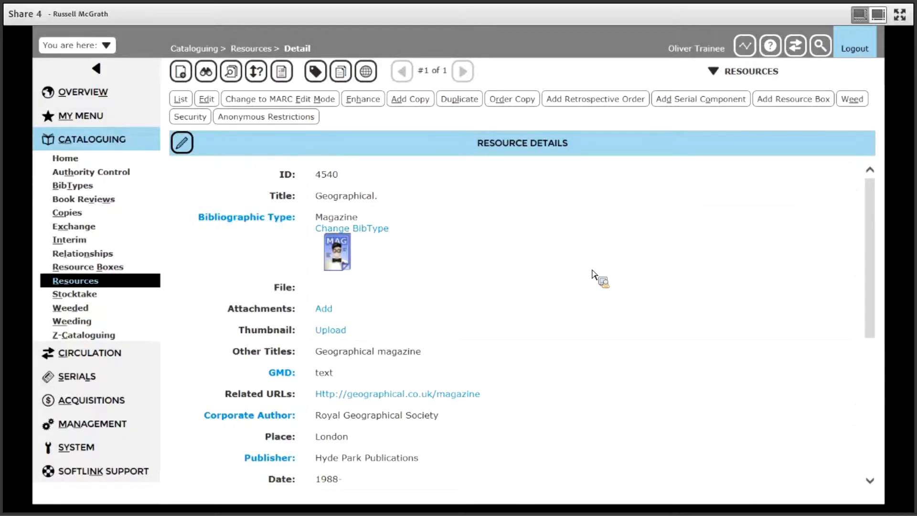
{"action": "mouse_move", "coordinate": [476, 224]}
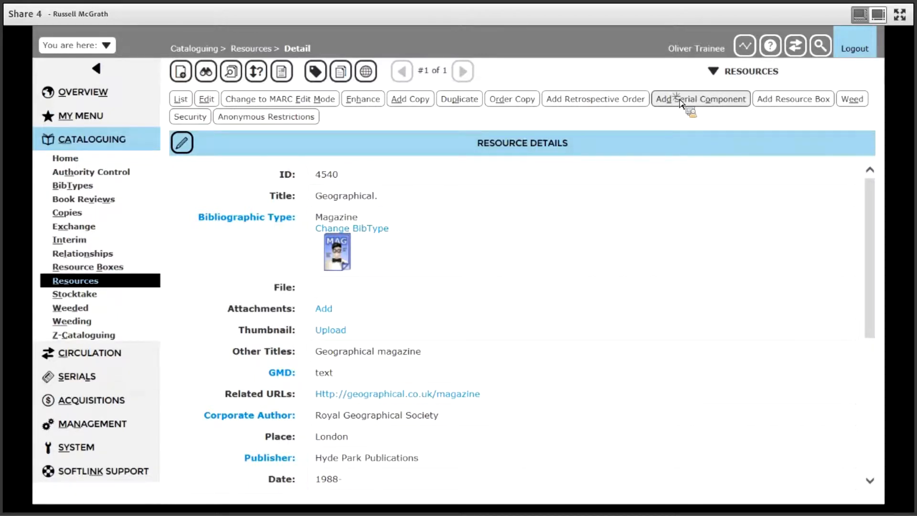
- Add a serial component to the Geographical record with description '12 issues a year'
{"action": "left_click", "coordinate": [701, 99]}
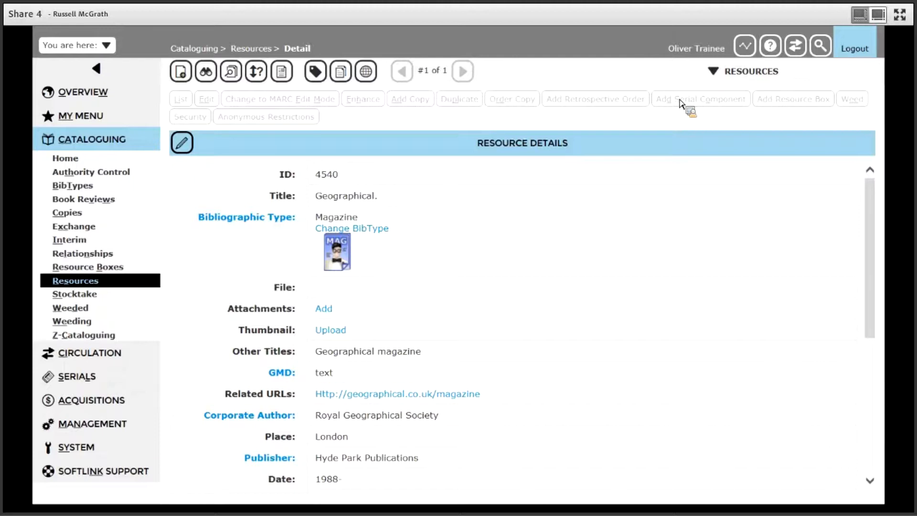
{"action": "left_click", "coordinate": [701, 99]}
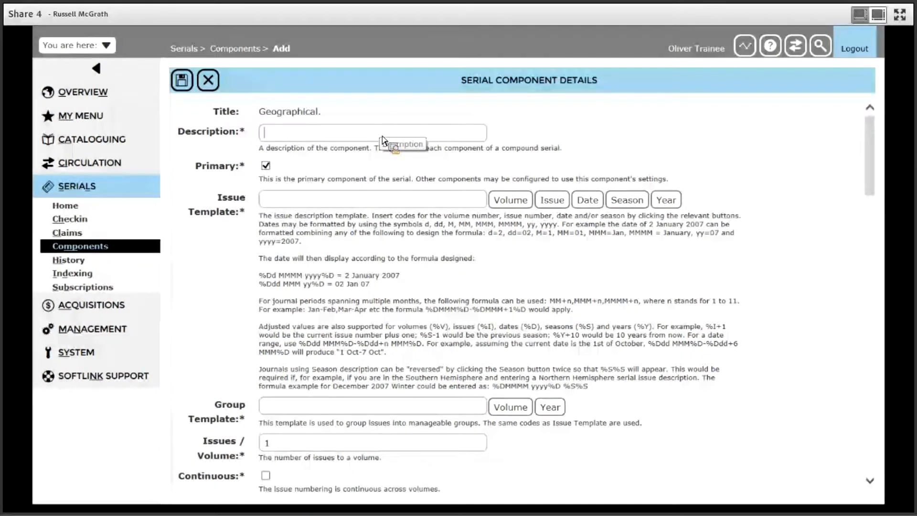
{"action": "type", "text": "12 i"}
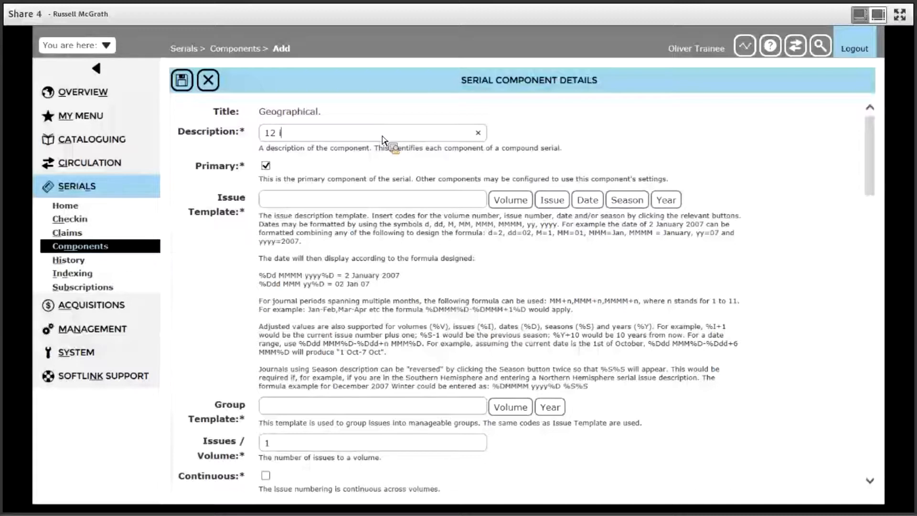
{"action": "type", "text": "ssues a y"}
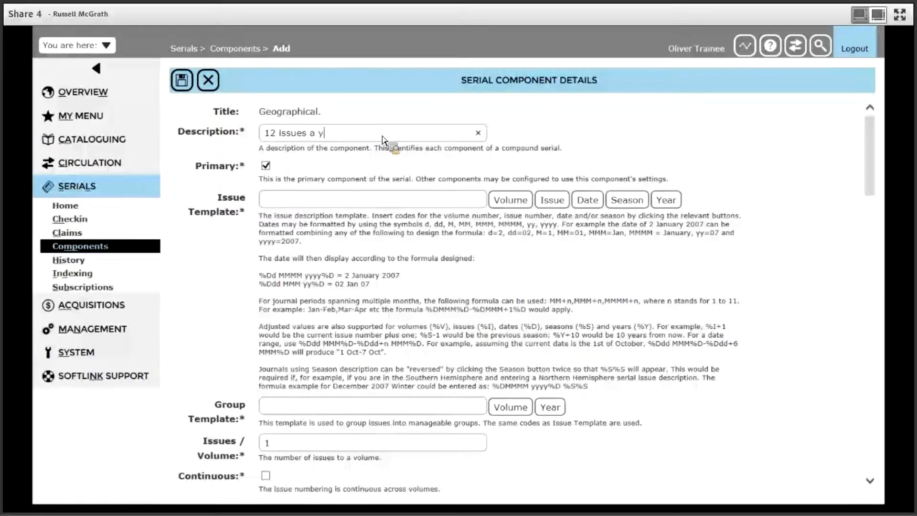
{"action": "type", "text": "ear"}
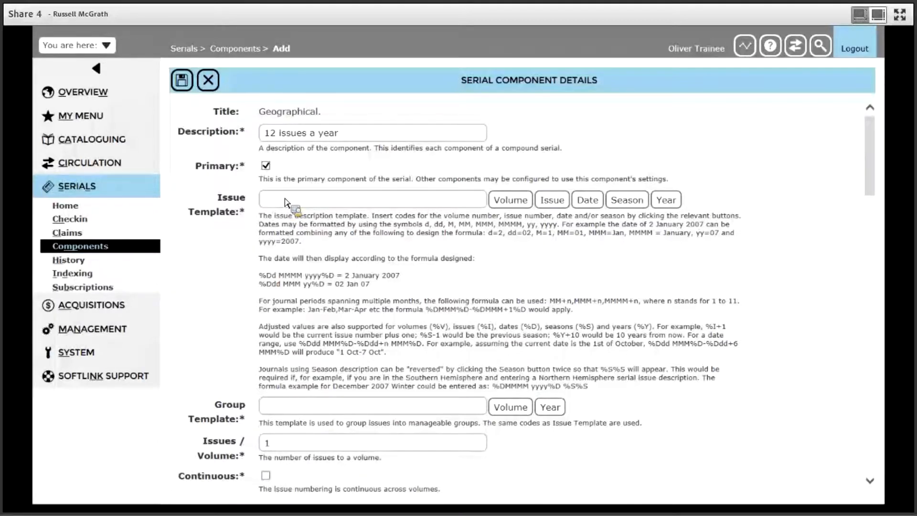
- Insert the %D date code into the Issue Template field
{"action": "left_click", "coordinate": [375, 199]}
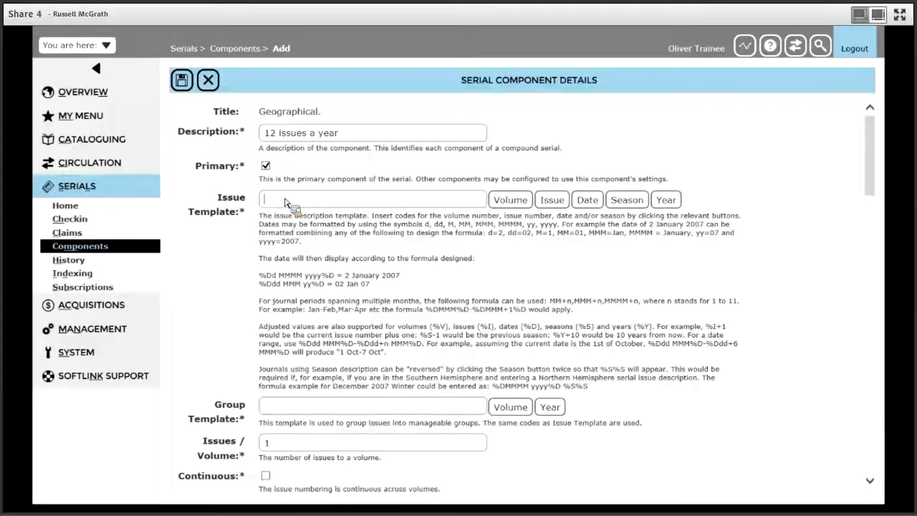
{"action": "mouse_move", "coordinate": [568, 225]}
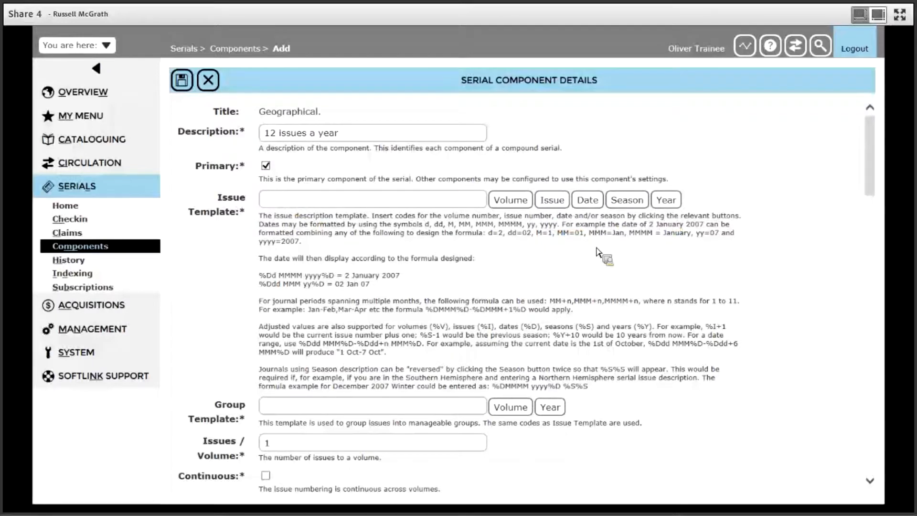
{"action": "mouse_move", "coordinate": [582, 261]}
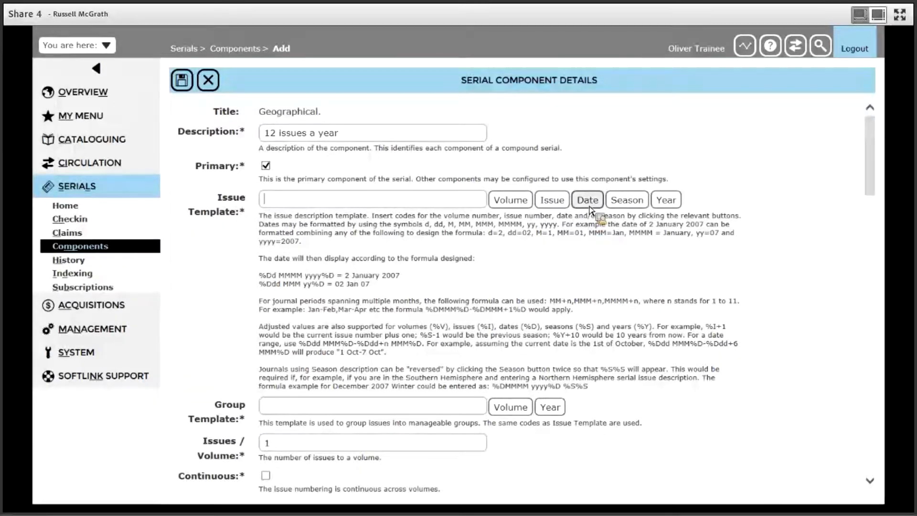
{"action": "left_click", "coordinate": [587, 200]}
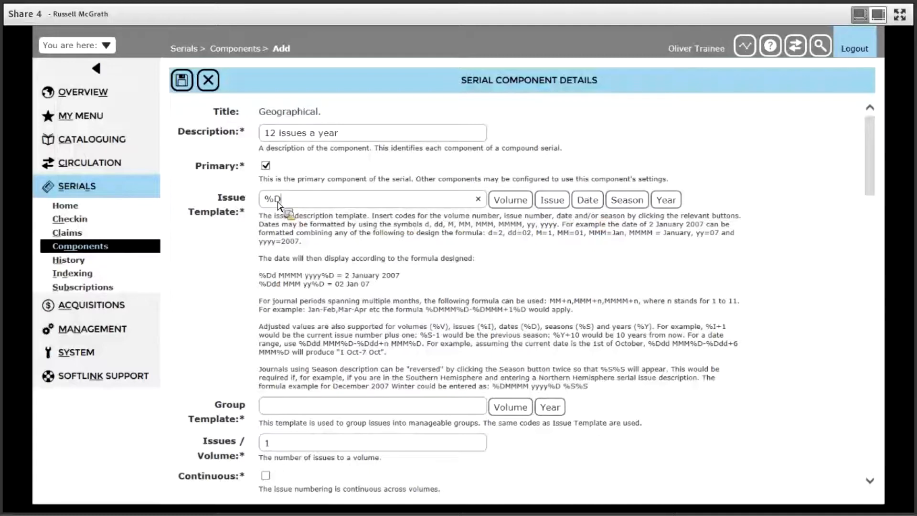
{"action": "mouse_move", "coordinate": [347, 204]}
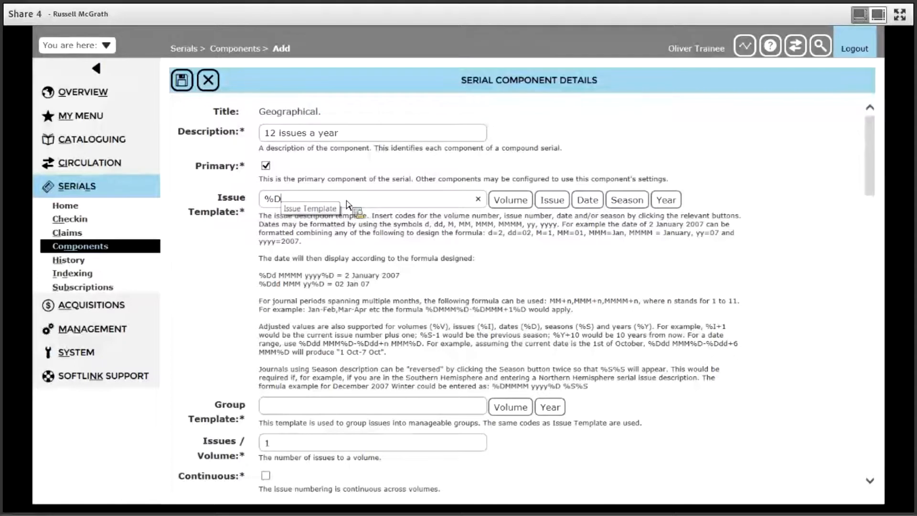
{"action": "mouse_move", "coordinate": [406, 224]}
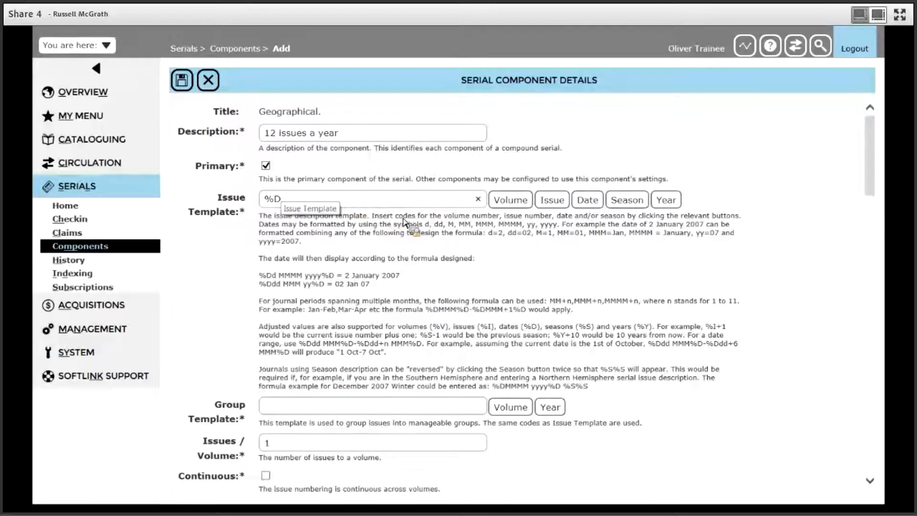
{"action": "mouse_move", "coordinate": [526, 266]}
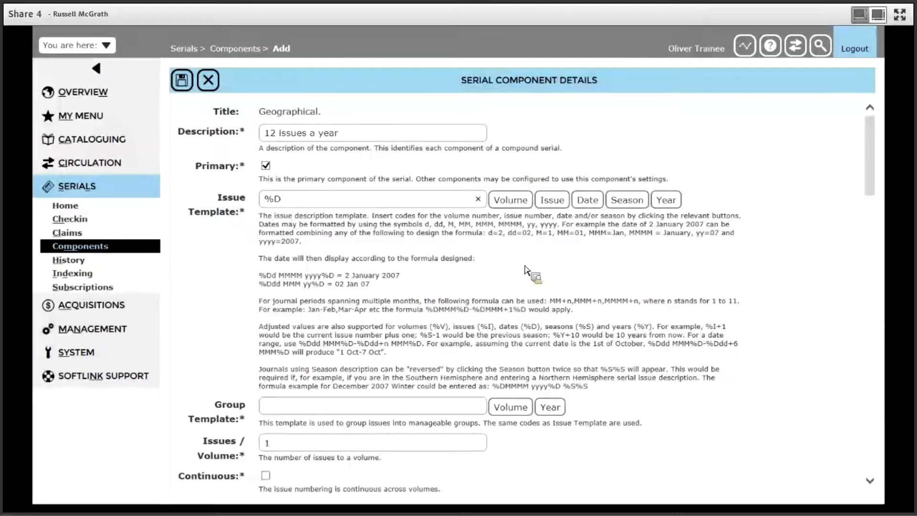
{"action": "mouse_move", "coordinate": [351, 284]}
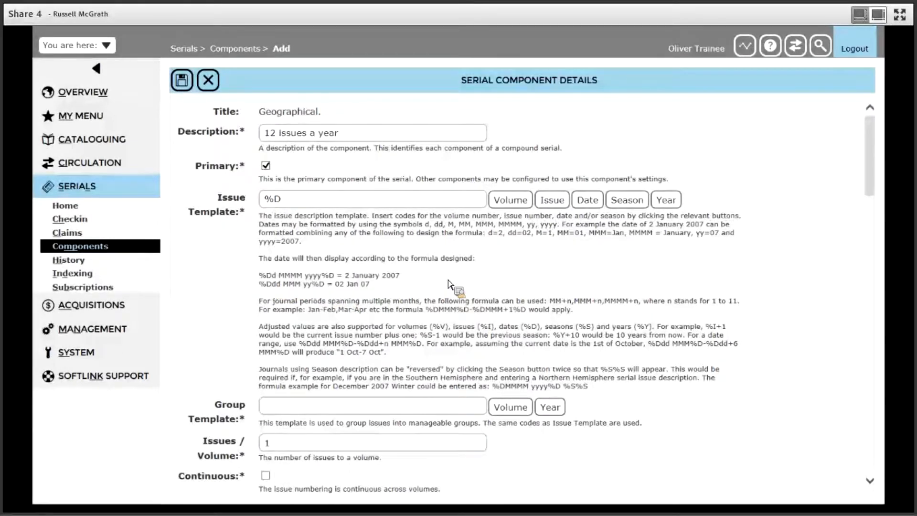
{"action": "left_click", "coordinate": [373, 198]}
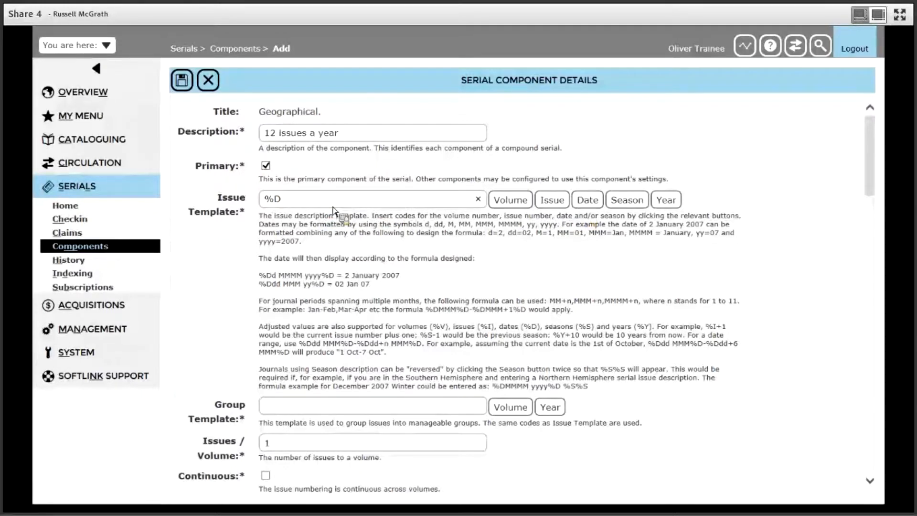
{"action": "mouse_move", "coordinate": [489, 257]}
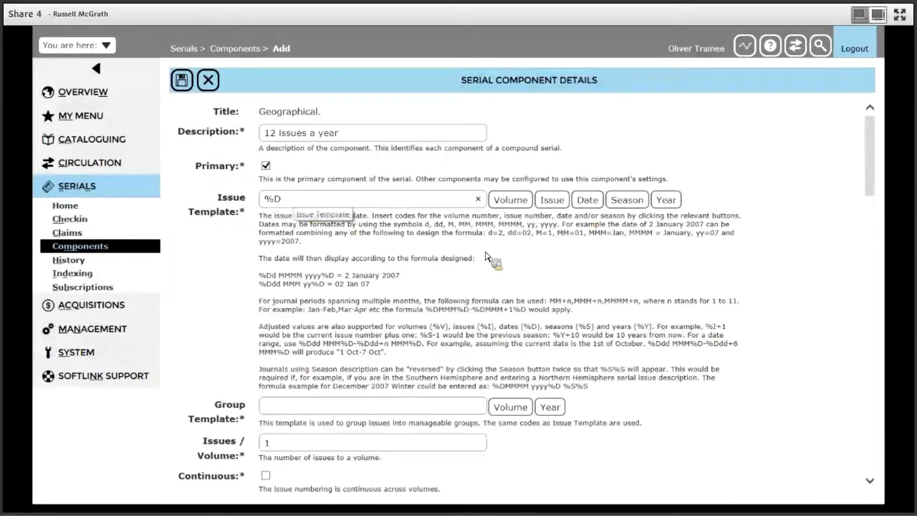
{"action": "mouse_move", "coordinate": [525, 274]}
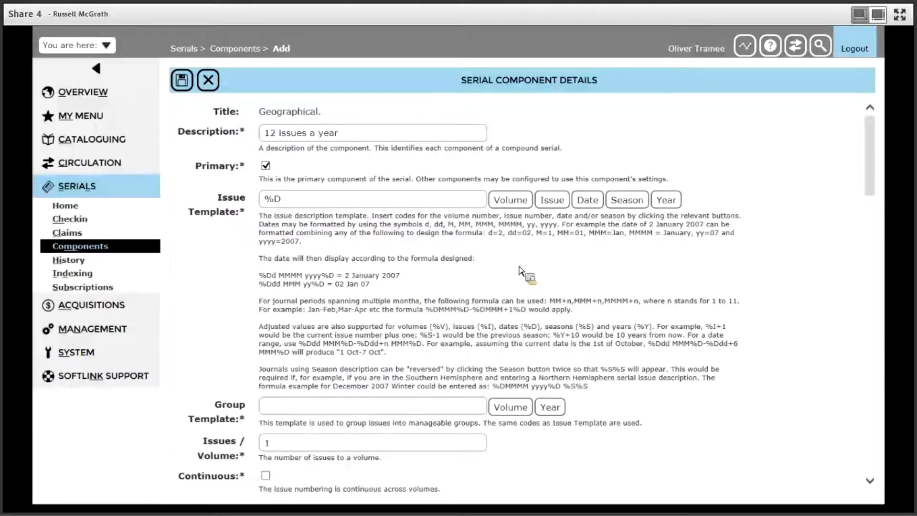
- Add month and year formatting and a closing date code, making the template '%DMMMM yyyy%D'
{"action": "left_click", "coordinate": [372, 198]}
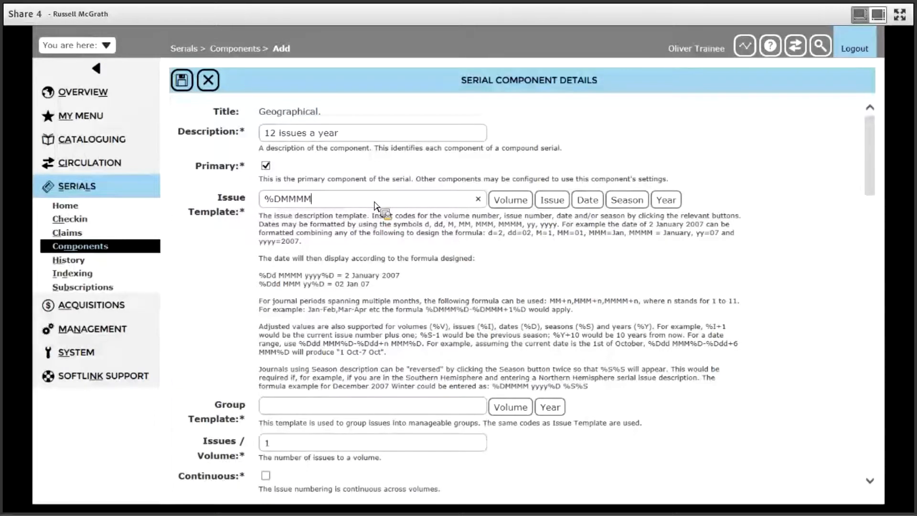
{"action": "mouse_move", "coordinate": [451, 227]}
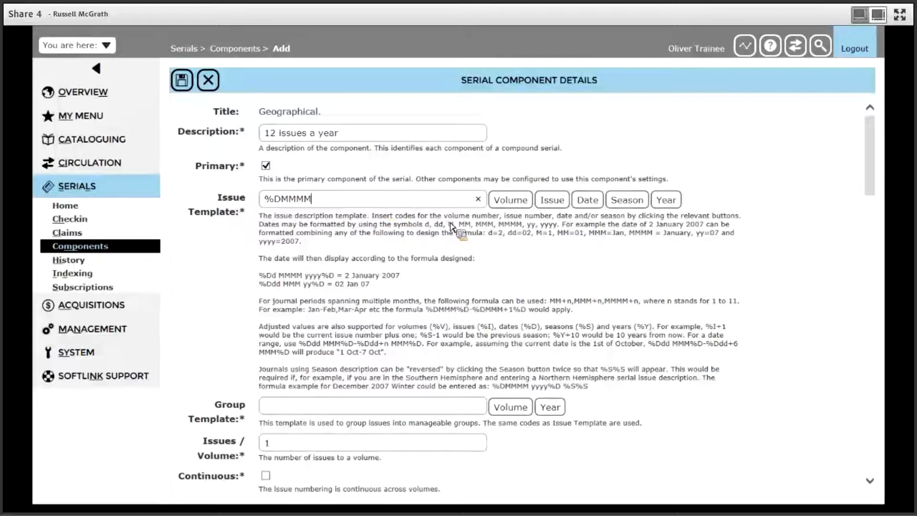
{"action": "double_click", "coordinate": [276, 215]}
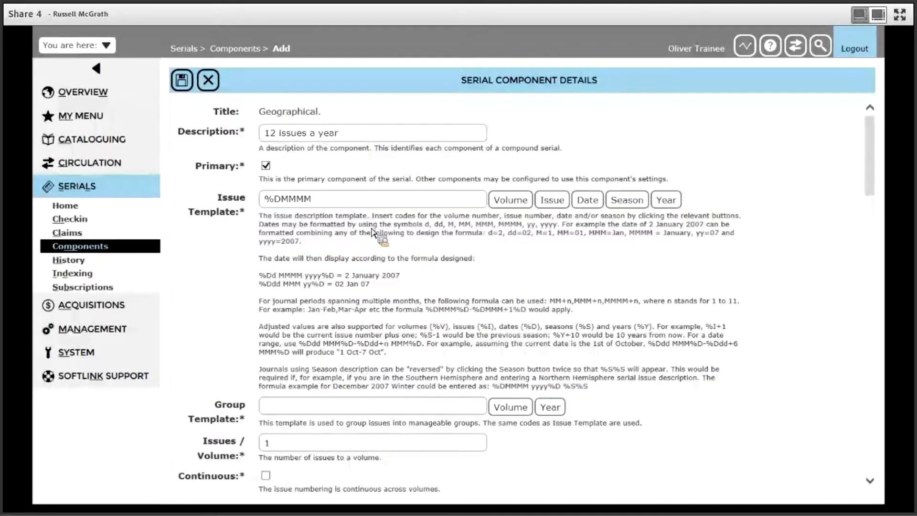
{"action": "left_click", "coordinate": [373, 199]}
{"action": "type", "text": " yyyy"}
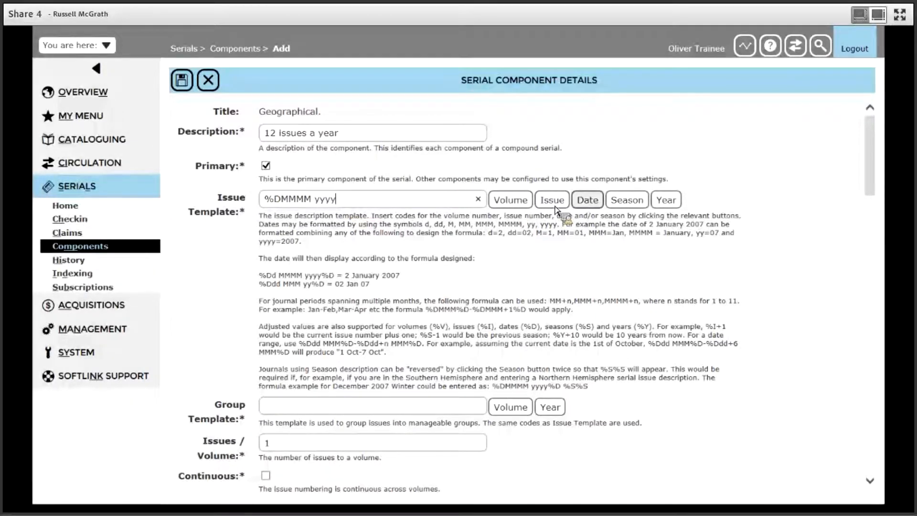
{"action": "left_click", "coordinate": [586, 199]}
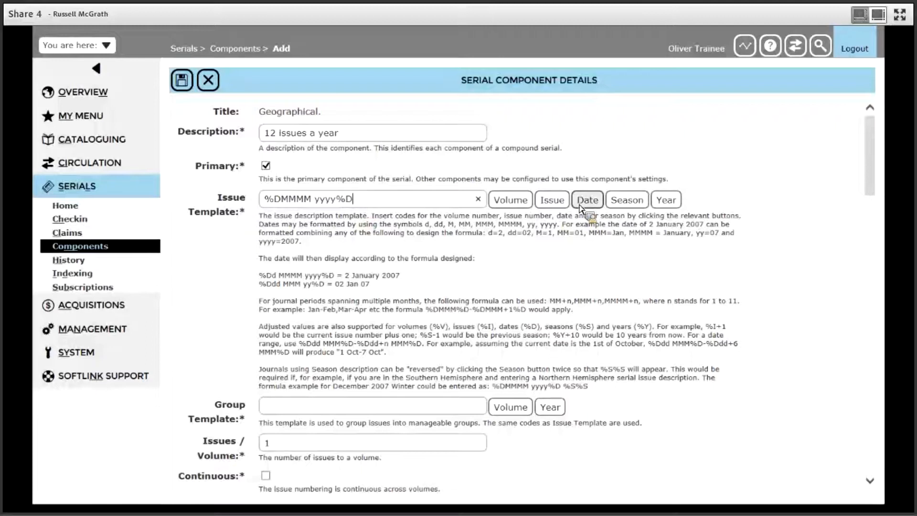
{"action": "mouse_move", "coordinate": [442, 224]}
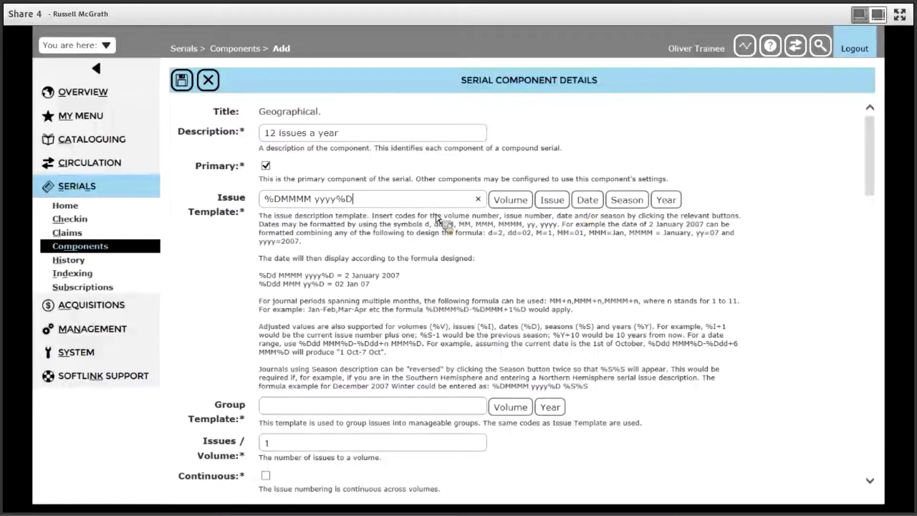
{"action": "mouse_move", "coordinate": [366, 201]}
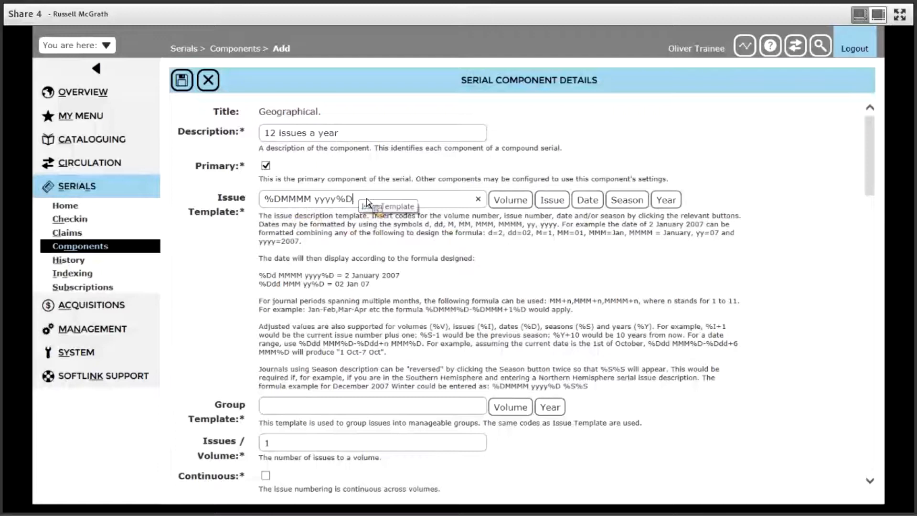
{"action": "mouse_move", "coordinate": [445, 201]}
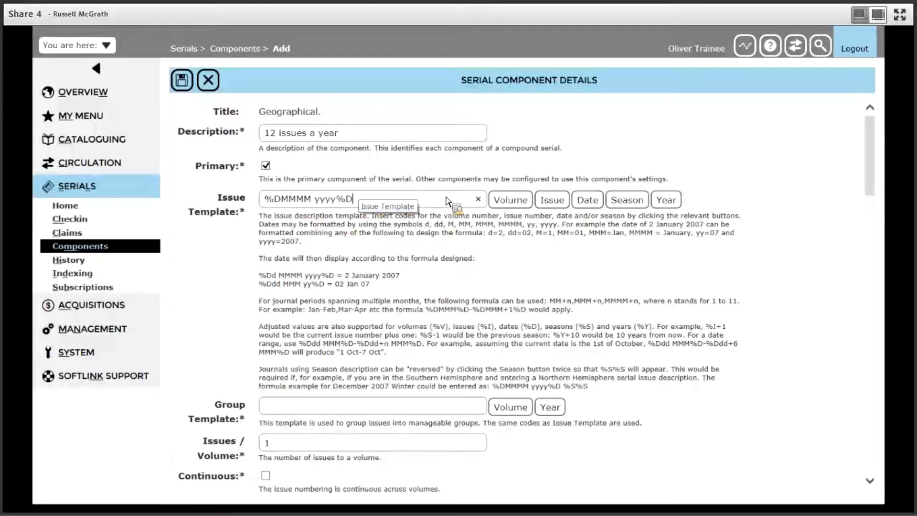
{"action": "mouse_move", "coordinate": [615, 282]}
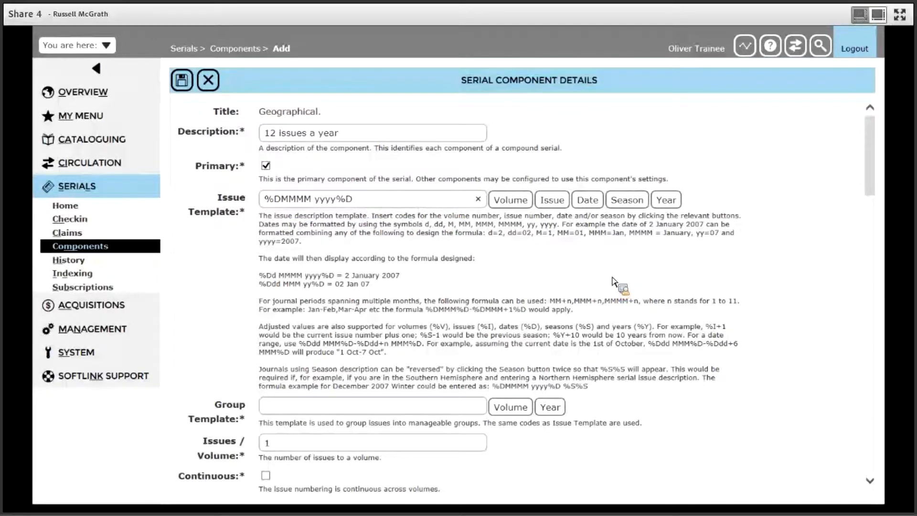
{"action": "mouse_move", "coordinate": [535, 240]}
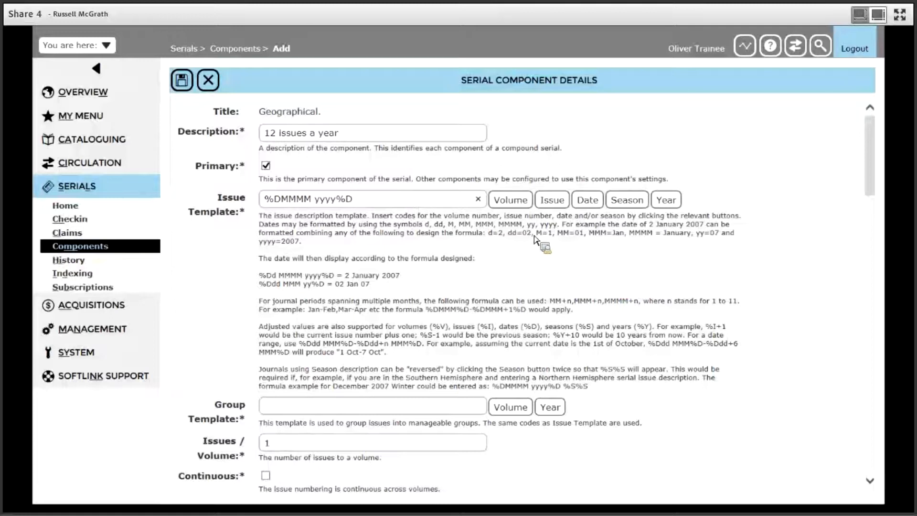
{"action": "mouse_move", "coordinate": [550, 272]}
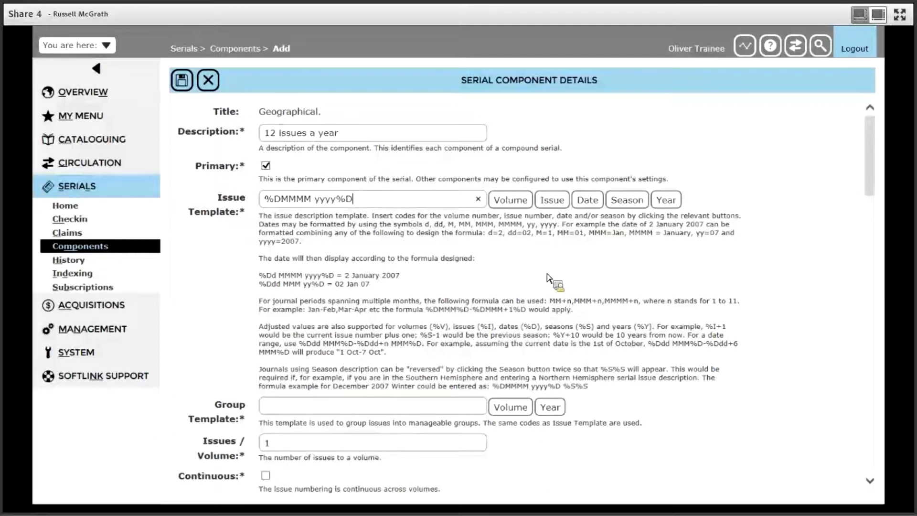
{"action": "mouse_move", "coordinate": [456, 379]}
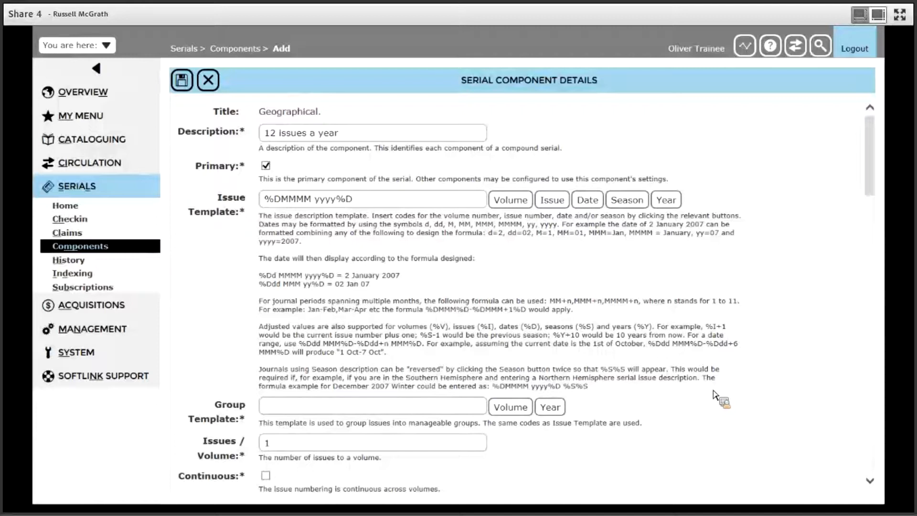
- Insert the year code %Y into the Group Template field
{"action": "left_click", "coordinate": [372, 406]}
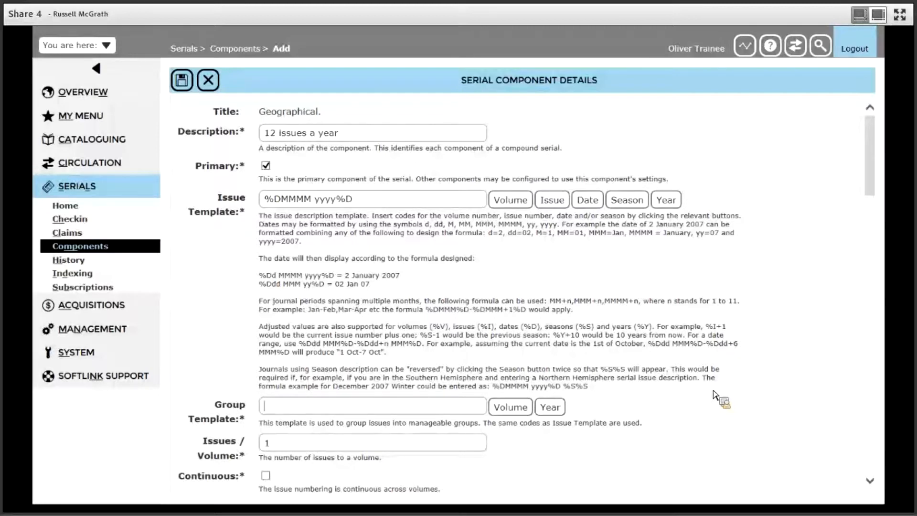
{"action": "mouse_move", "coordinate": [643, 418]}
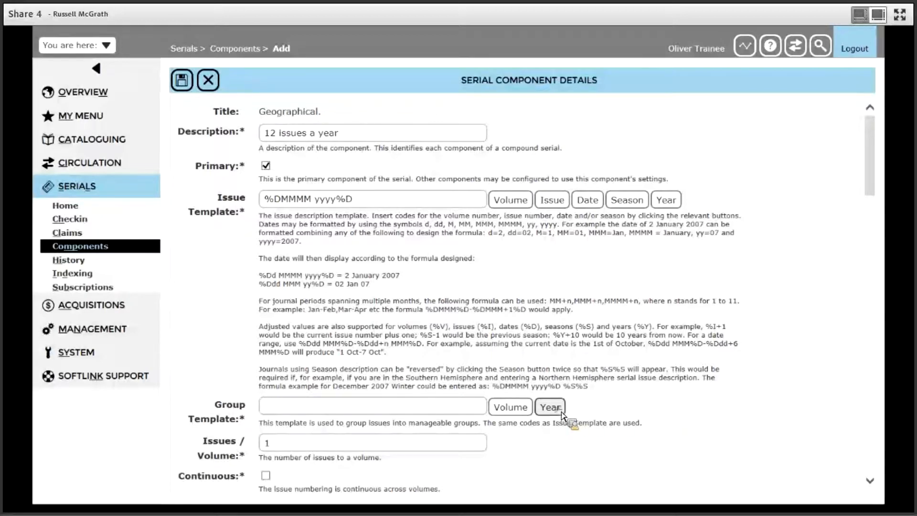
{"action": "left_click", "coordinate": [549, 407]}
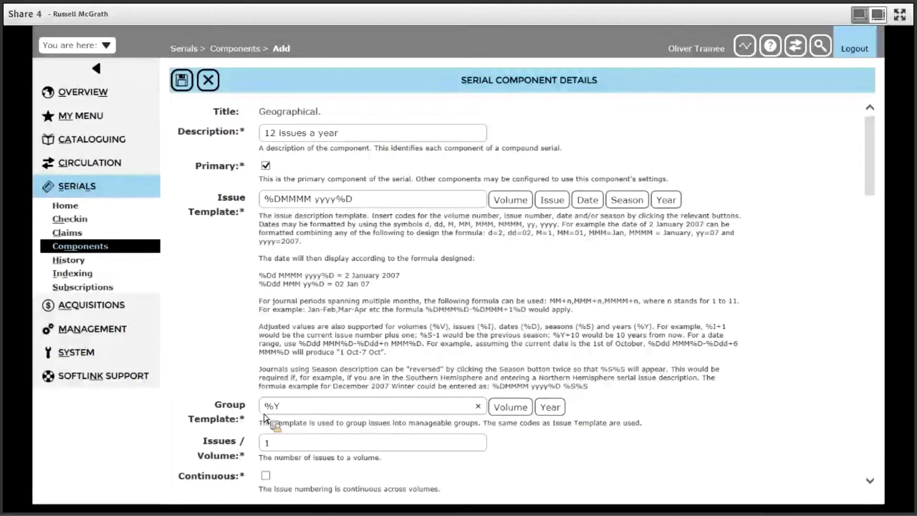
{"action": "mouse_move", "coordinate": [366, 360]}
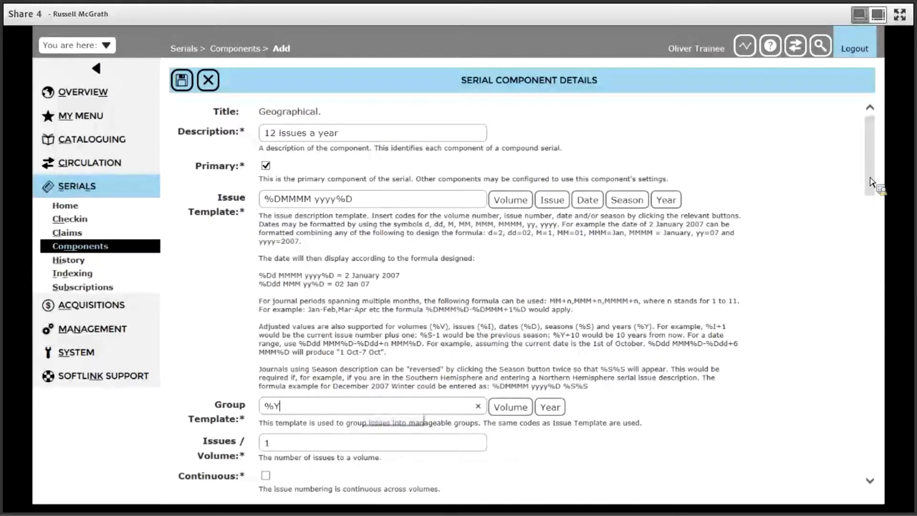
{"action": "scroll", "scroll_direction": "down", "scroll_amount": 3}
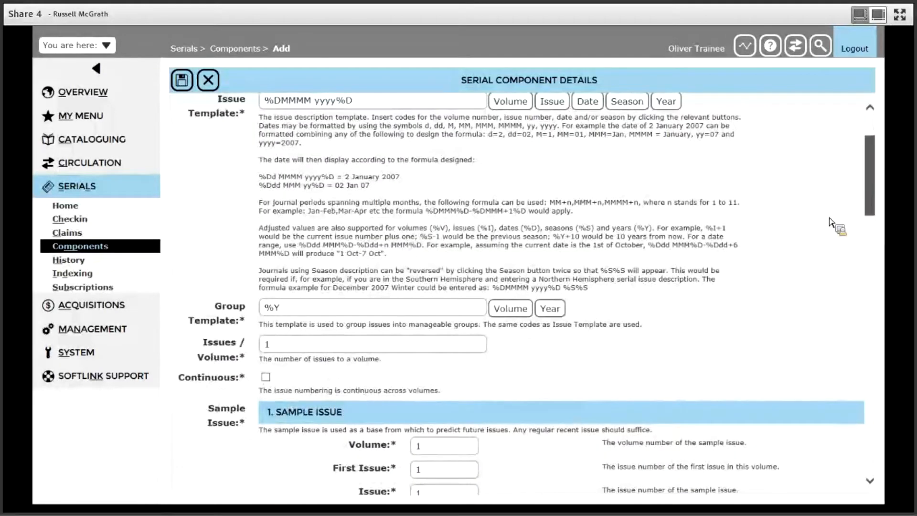
{"action": "scroll", "scroll_direction": "down", "scroll_amount": 3}
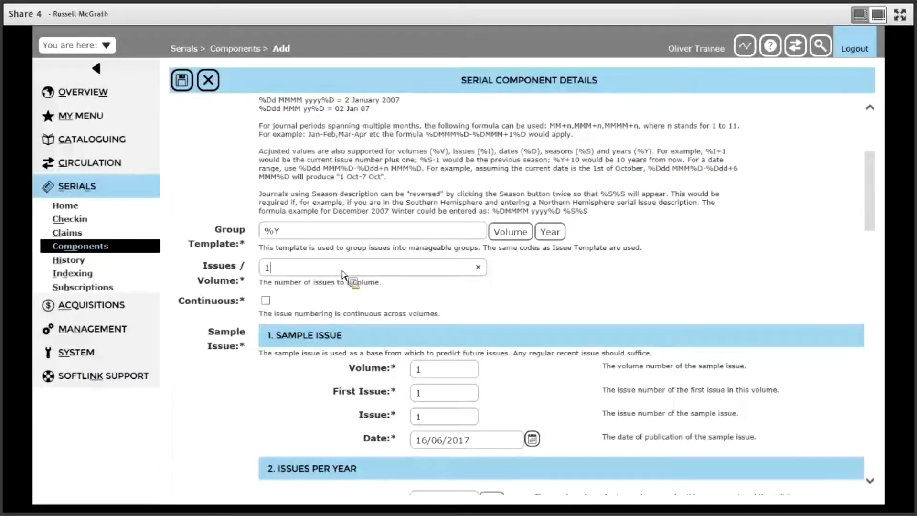
{"action": "mouse_move", "coordinate": [350, 272]}
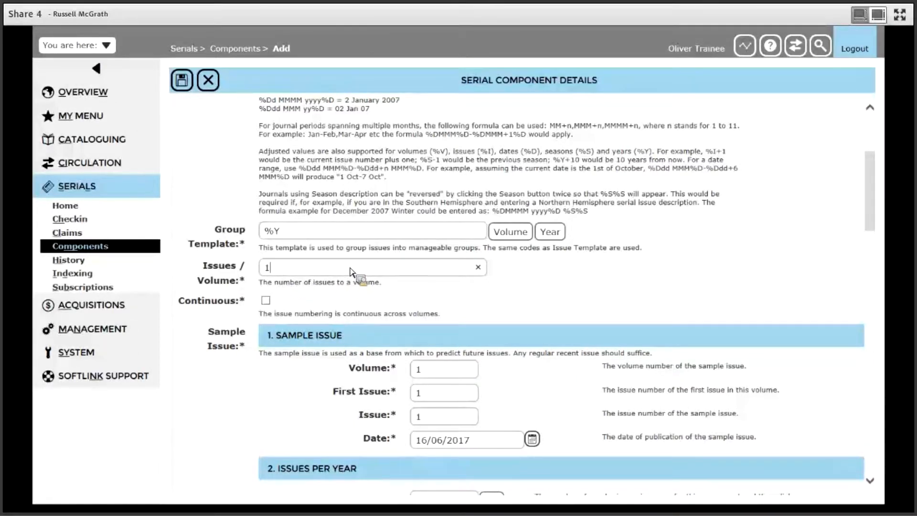
{"action": "mouse_move", "coordinate": [321, 283]}
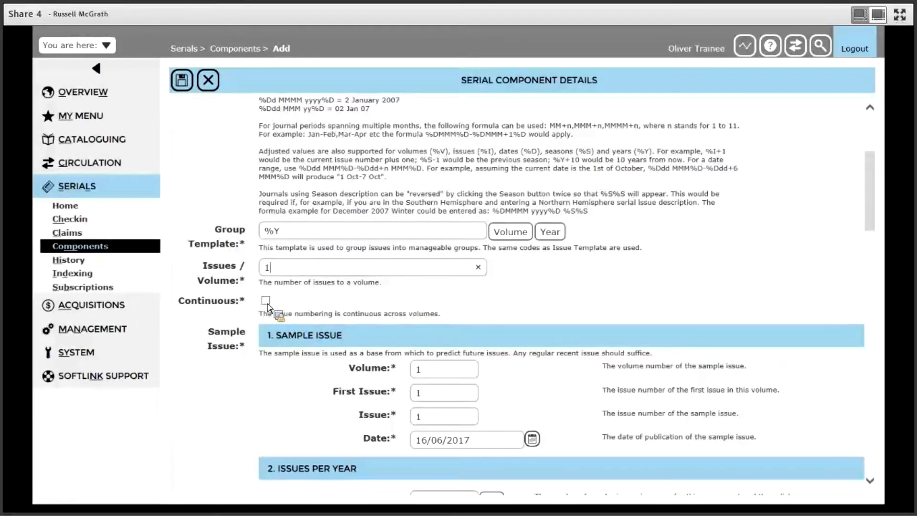
{"action": "mouse_move", "coordinate": [282, 308]}
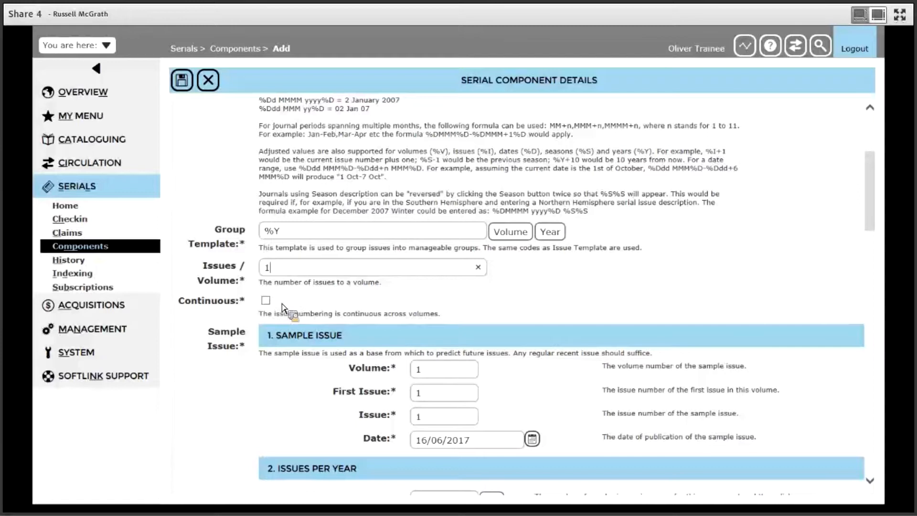
{"action": "mouse_move", "coordinate": [292, 305]}
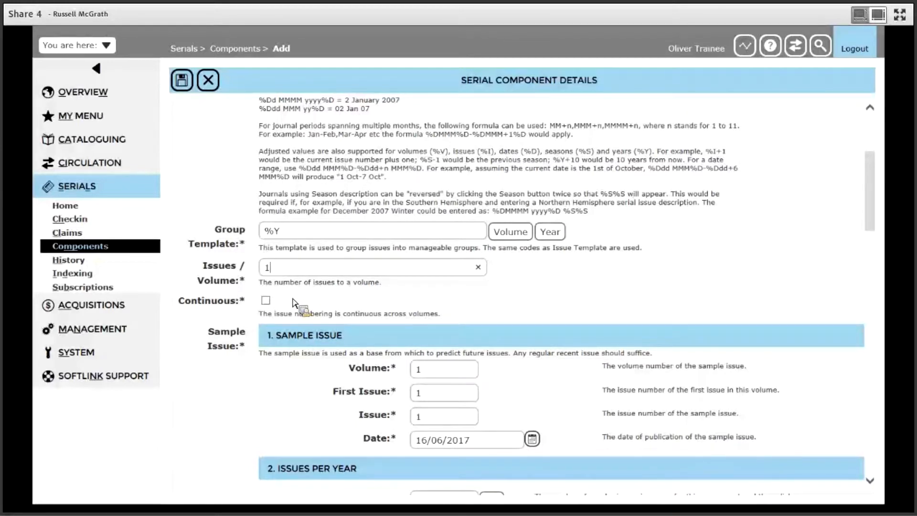
{"action": "mouse_move", "coordinate": [310, 305]}
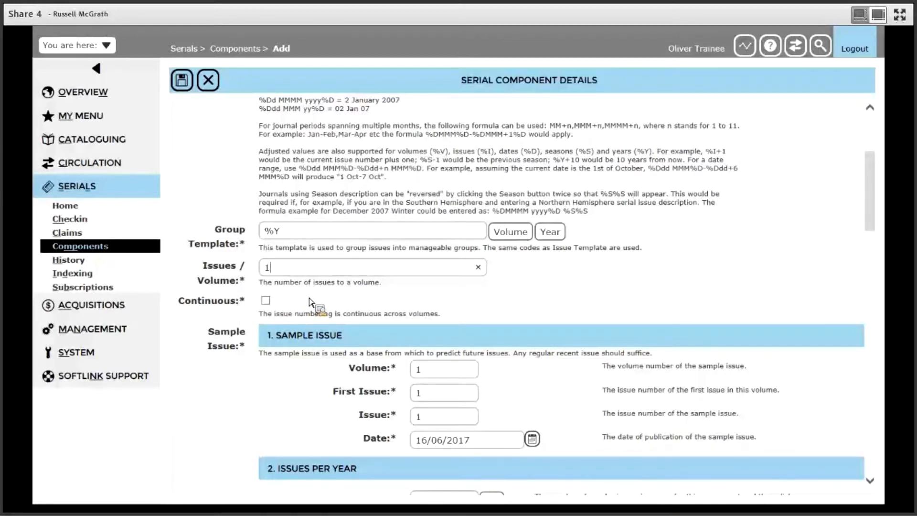
{"action": "mouse_move", "coordinate": [699, 298]}
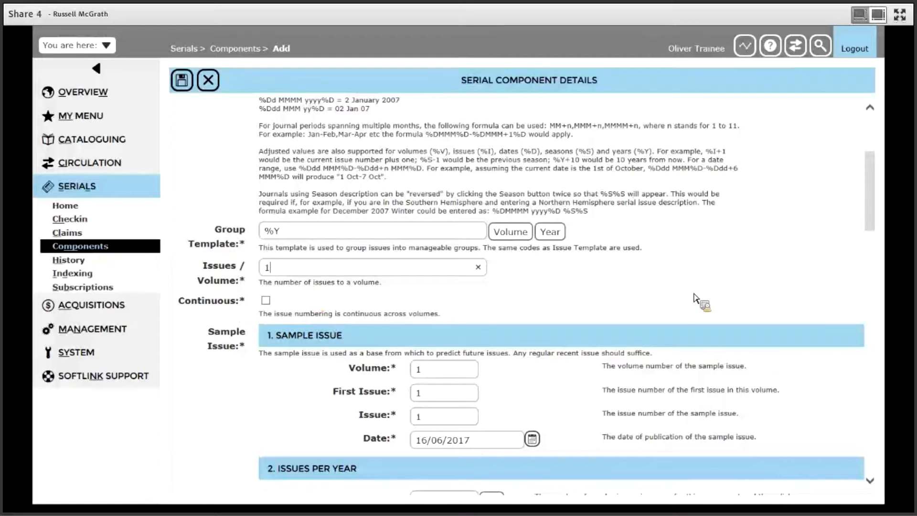
{"action": "scroll", "scroll_direction": "down", "scroll_amount": 3}
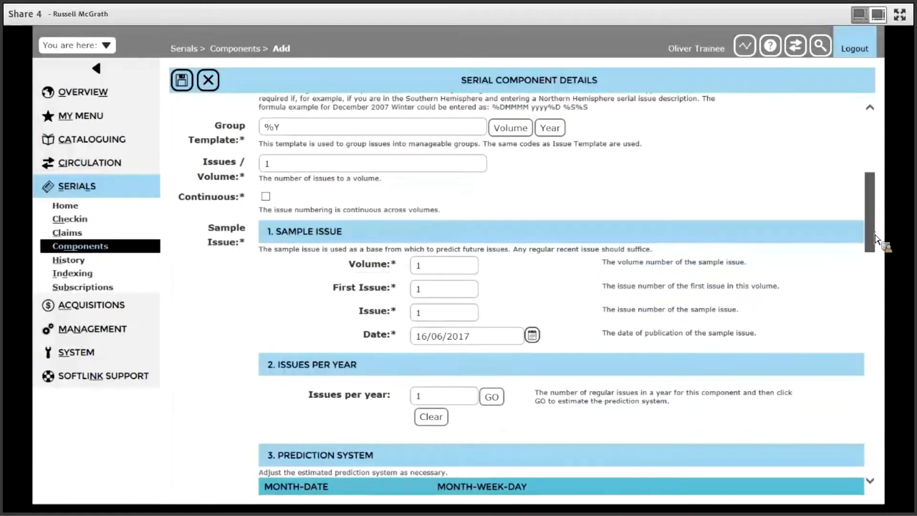
{"action": "scroll", "scroll_direction": "down", "scroll_amount": 3}
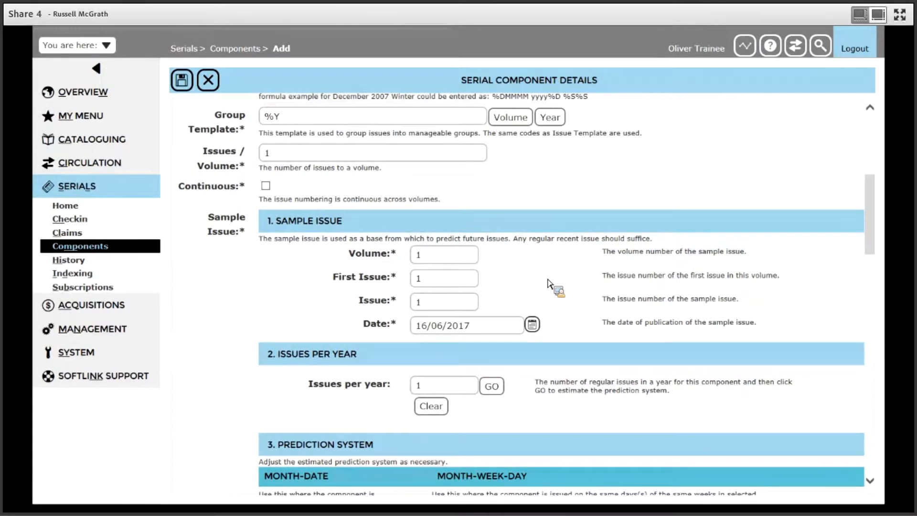
{"action": "mouse_move", "coordinate": [450, 268]}
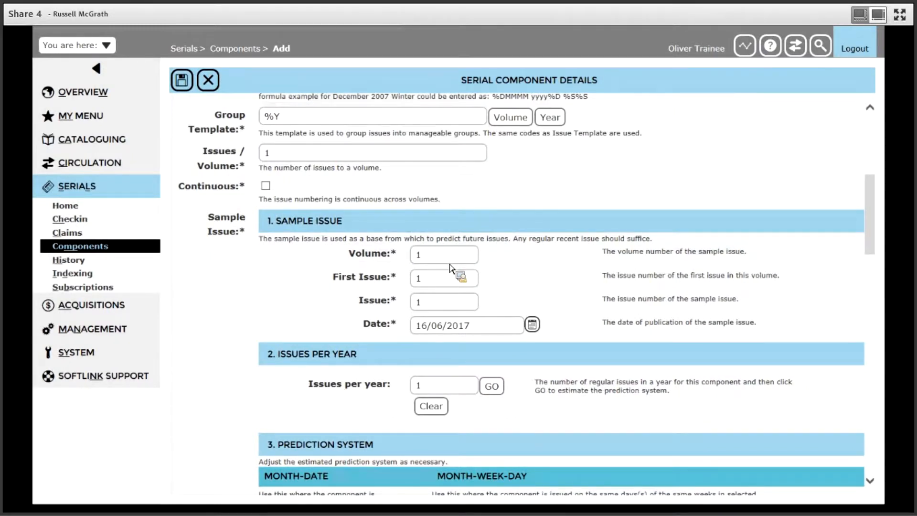
{"action": "mouse_move", "coordinate": [433, 291]}
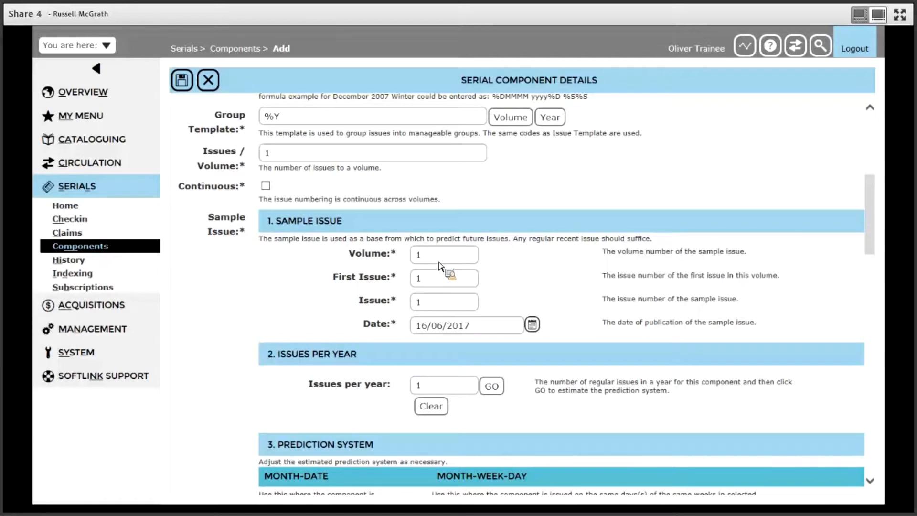
{"action": "mouse_move", "coordinate": [438, 305]}
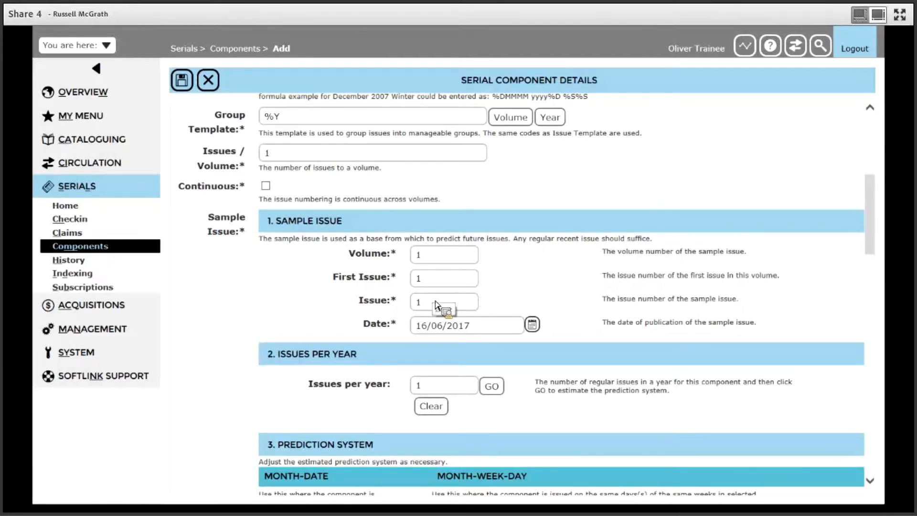
{"action": "mouse_move", "coordinate": [432, 260]}
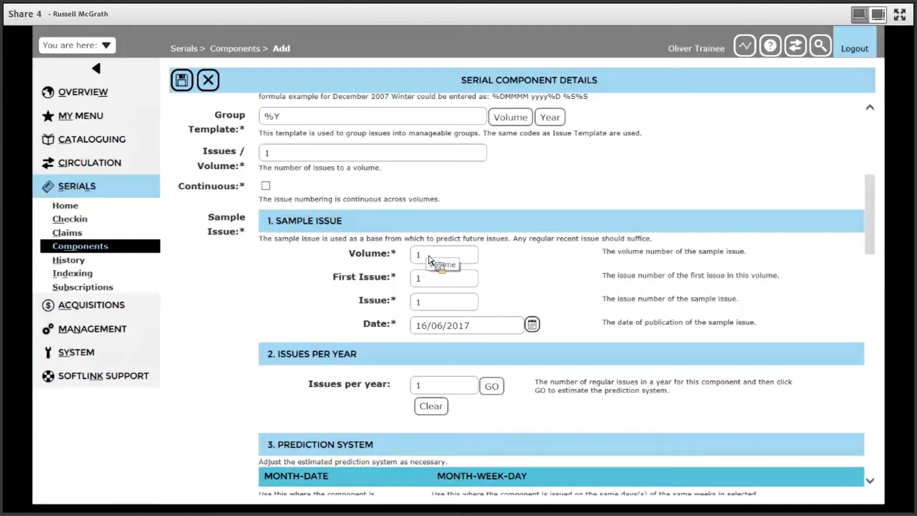
{"action": "mouse_move", "coordinate": [446, 259]}
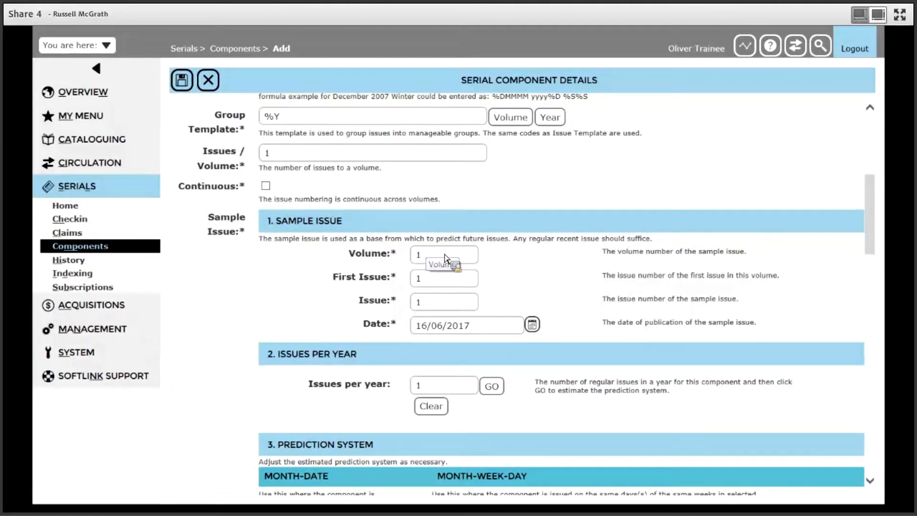
{"action": "mouse_move", "coordinate": [454, 274]}
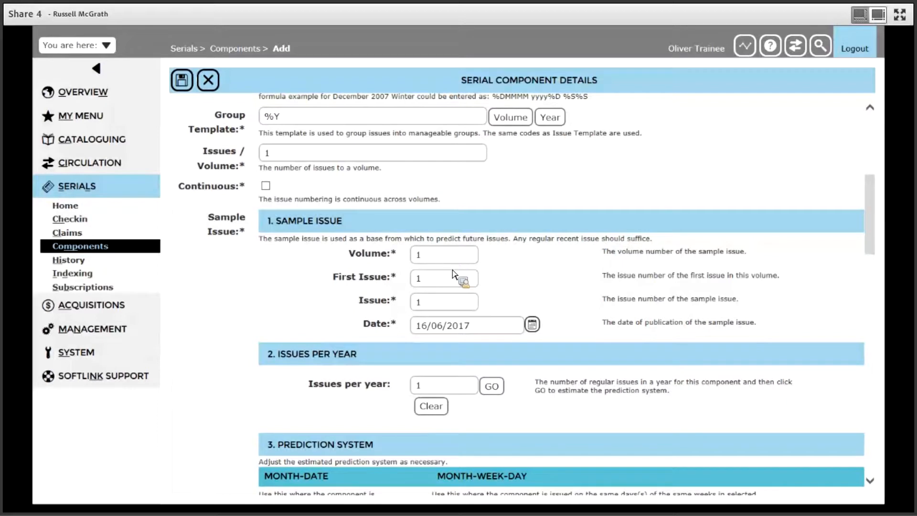
{"action": "mouse_move", "coordinate": [427, 309]}
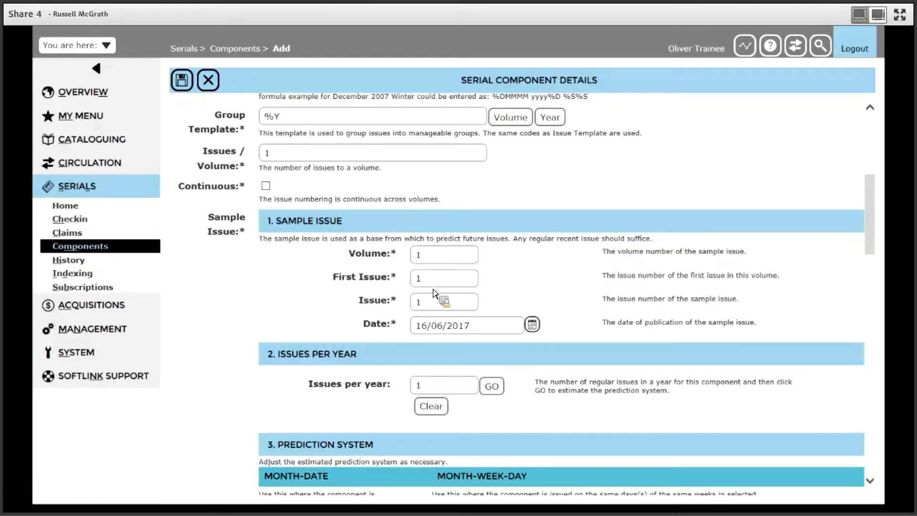
{"action": "mouse_move", "coordinate": [432, 303]}
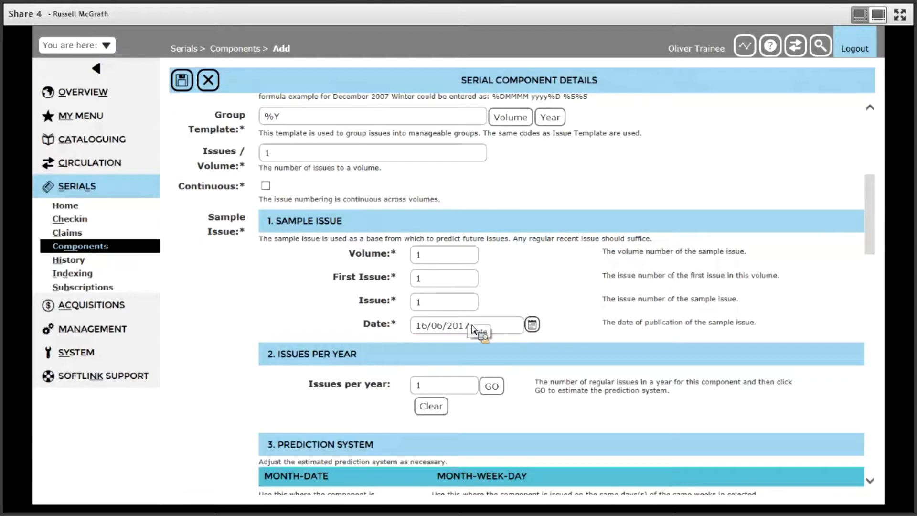
{"action": "mouse_move", "coordinate": [502, 328]}
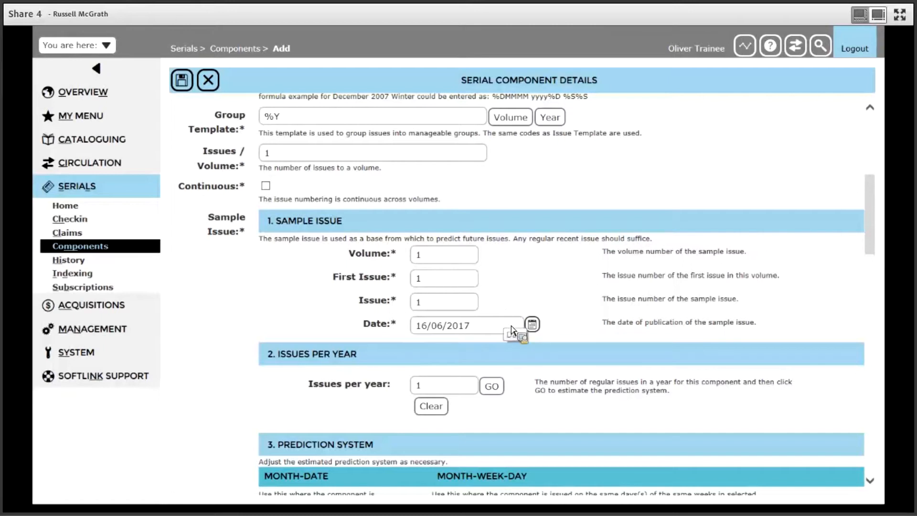
{"action": "mouse_move", "coordinate": [533, 333]}
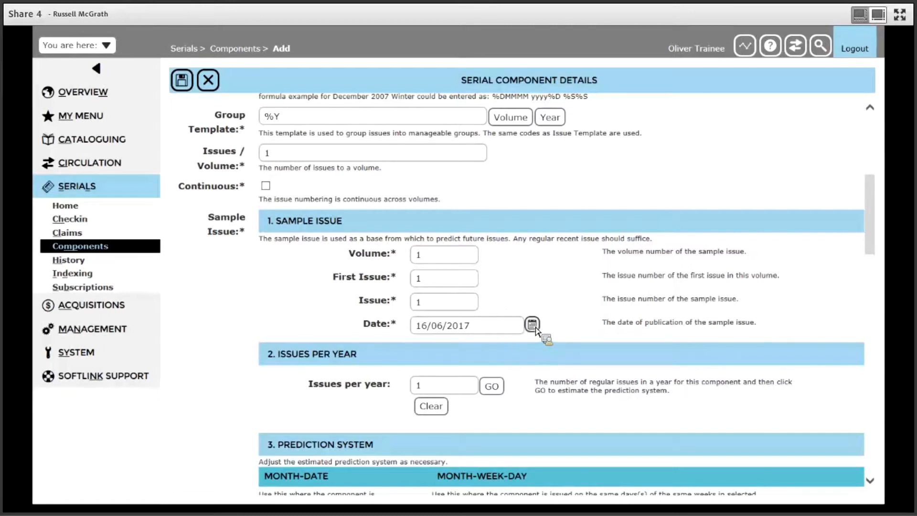
- Pick 01/01/2017 from the calendar as the sample issue date
{"action": "left_click", "coordinate": [531, 325]}
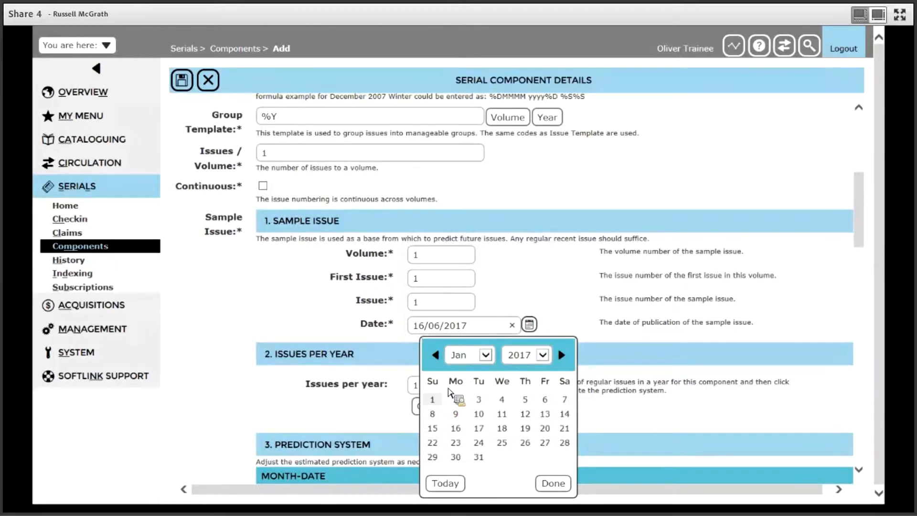
{"action": "left_click", "coordinate": [432, 399]}
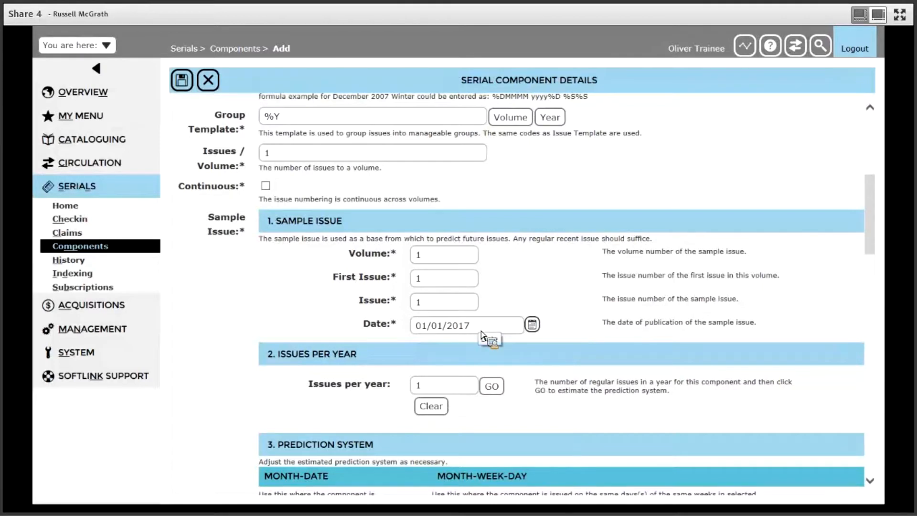
{"action": "mouse_move", "coordinate": [523, 289]}
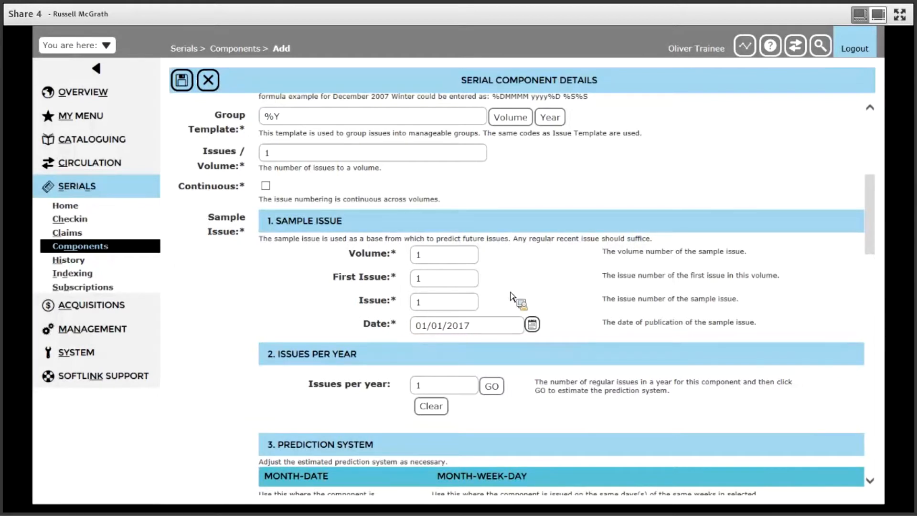
{"action": "mouse_move", "coordinate": [521, 292]}
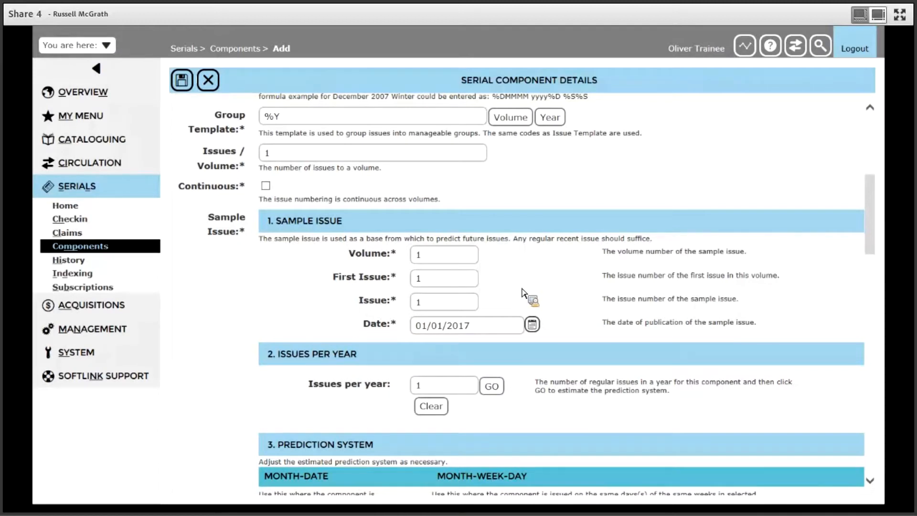
{"action": "mouse_move", "coordinate": [545, 284]}
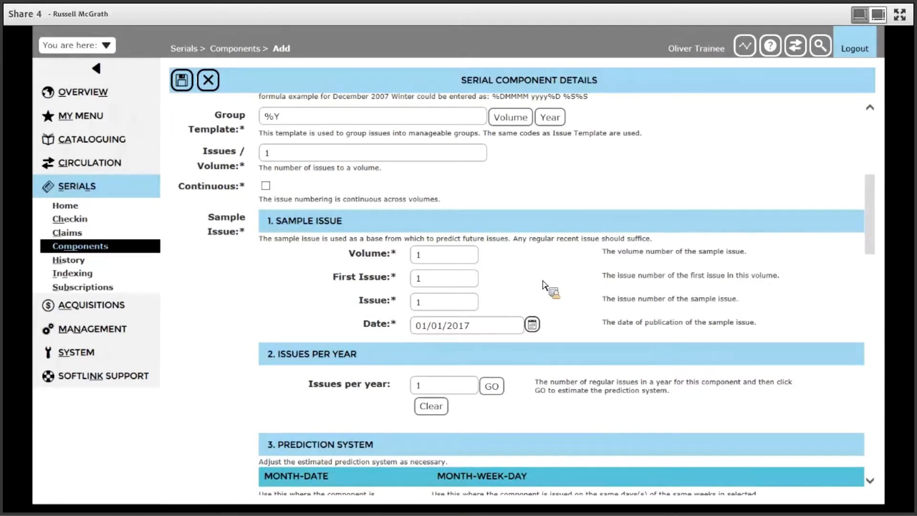
{"action": "mouse_move", "coordinate": [450, 333]}
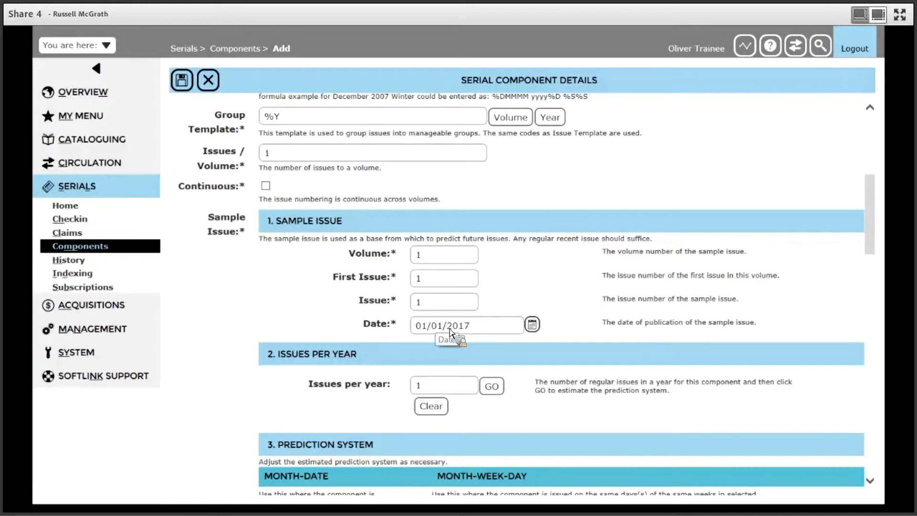
{"action": "mouse_move", "coordinate": [636, 316]}
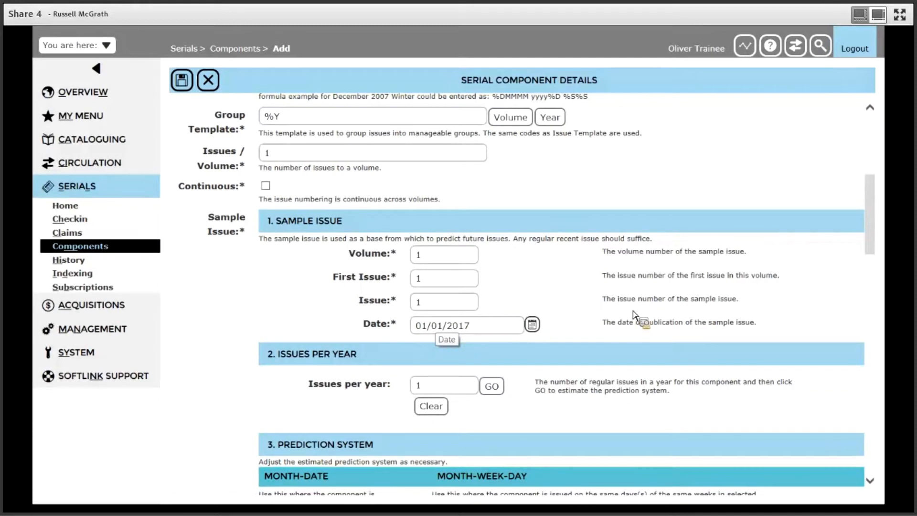
{"action": "scroll", "scroll_direction": "down", "scroll_amount": 3}
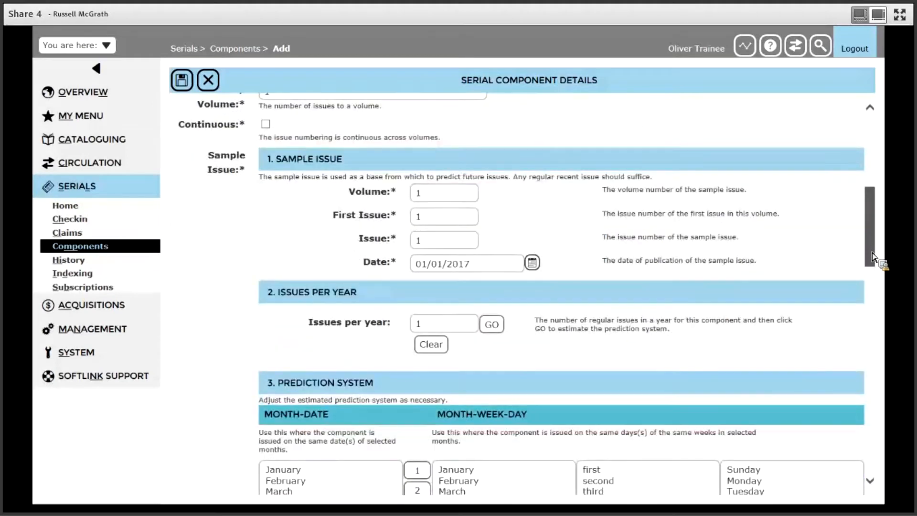
- Scroll down the component form to the issues-per-year and prediction settings
{"action": "scroll", "scroll_direction": "down", "scroll_amount": 3}
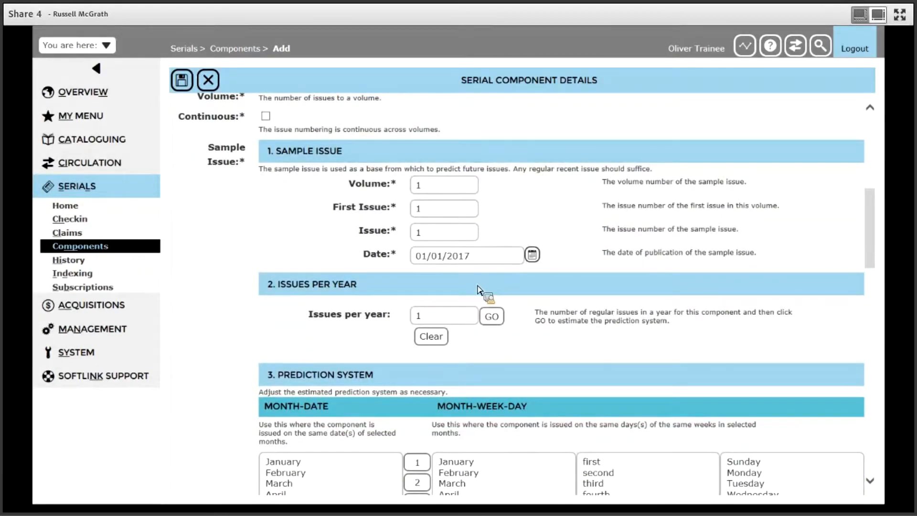
{"action": "mouse_move", "coordinate": [440, 319]}
{"action": "type", "text": "2"}
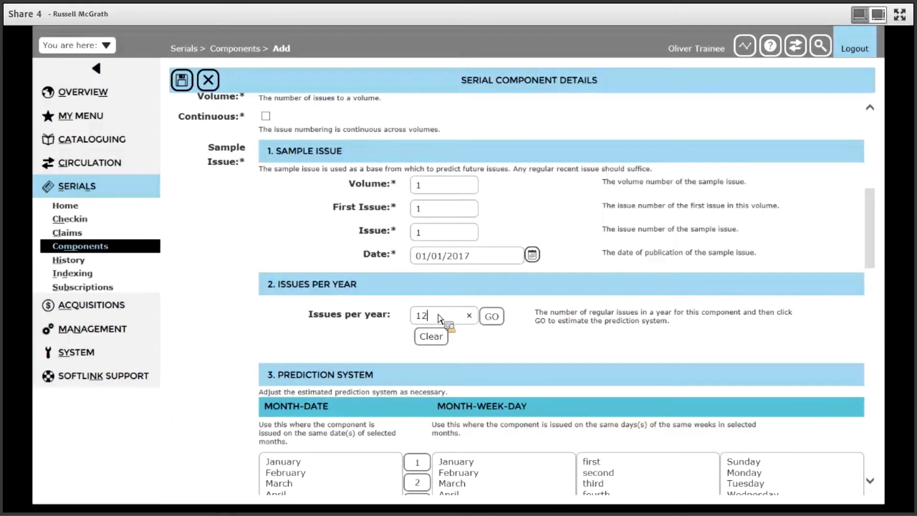
{"action": "mouse_move", "coordinate": [505, 356]}
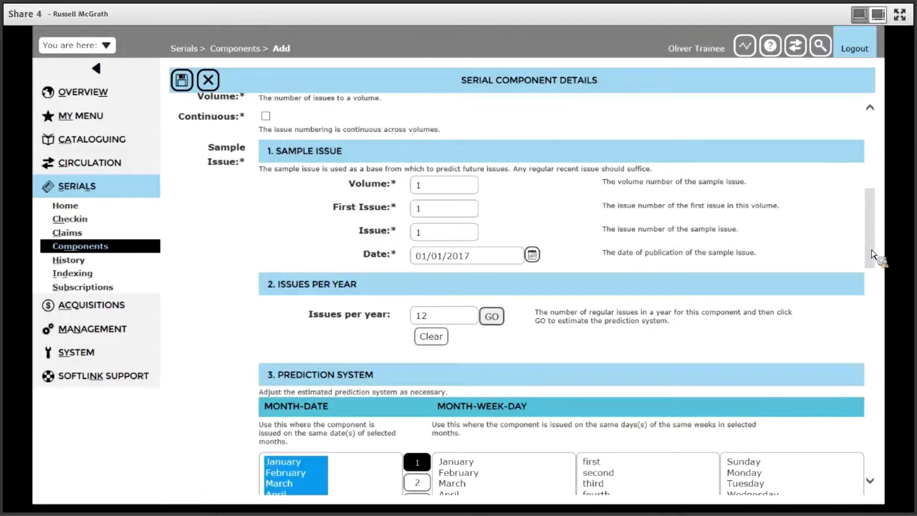
{"action": "scroll", "scroll_direction": "down", "scroll_amount": 3}
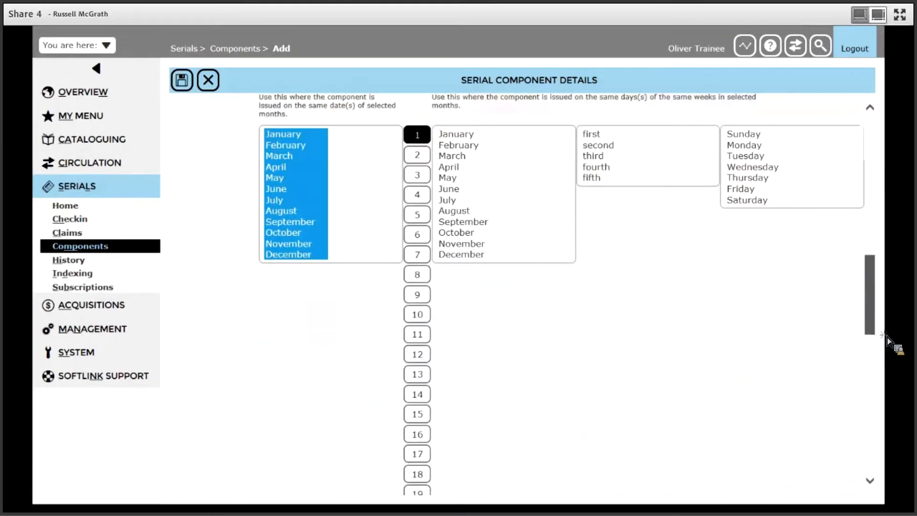
{"action": "scroll", "scroll_direction": "down", "scroll_amount": 3}
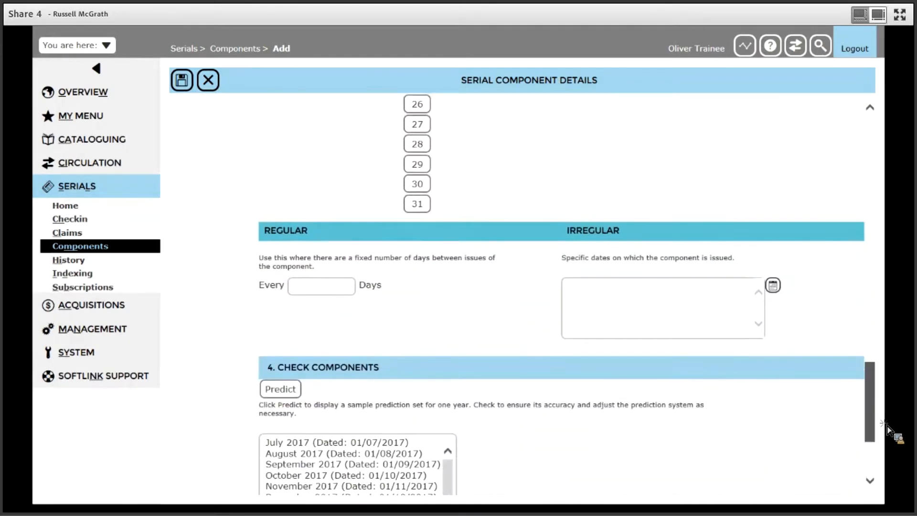
{"action": "scroll", "scroll_direction": "down", "scroll_amount": 3}
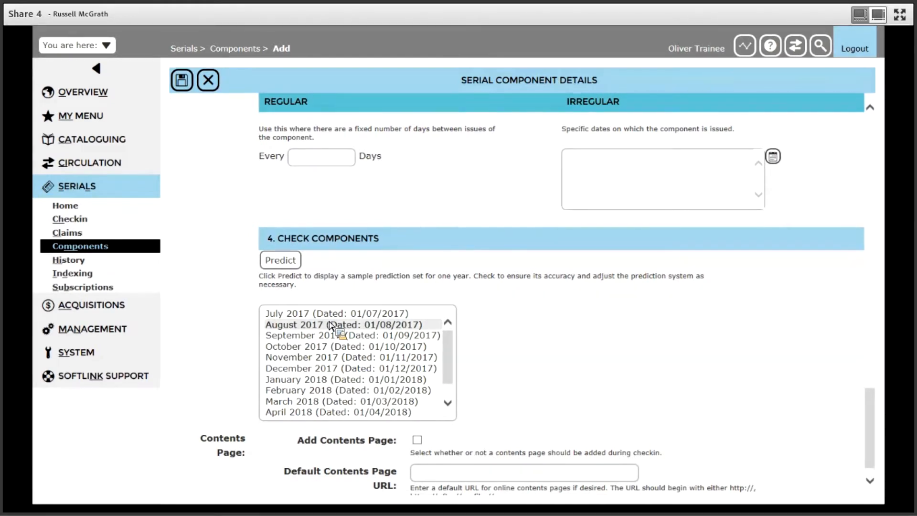
{"action": "mouse_move", "coordinate": [308, 336]}
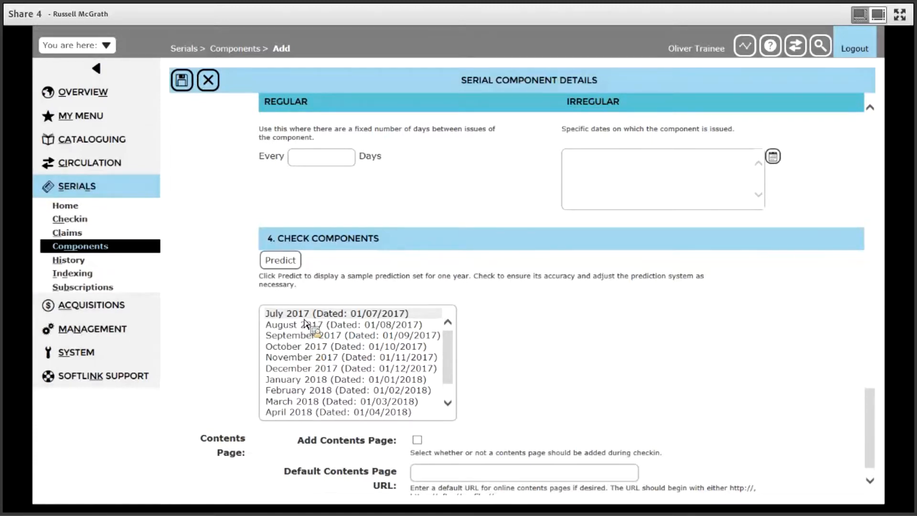
{"action": "left_click", "coordinate": [305, 325]}
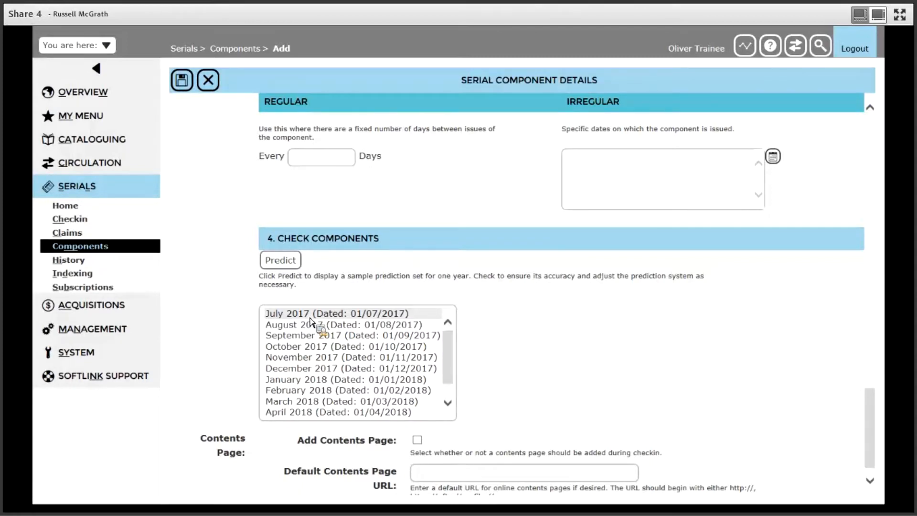
{"action": "mouse_move", "coordinate": [342, 323]}
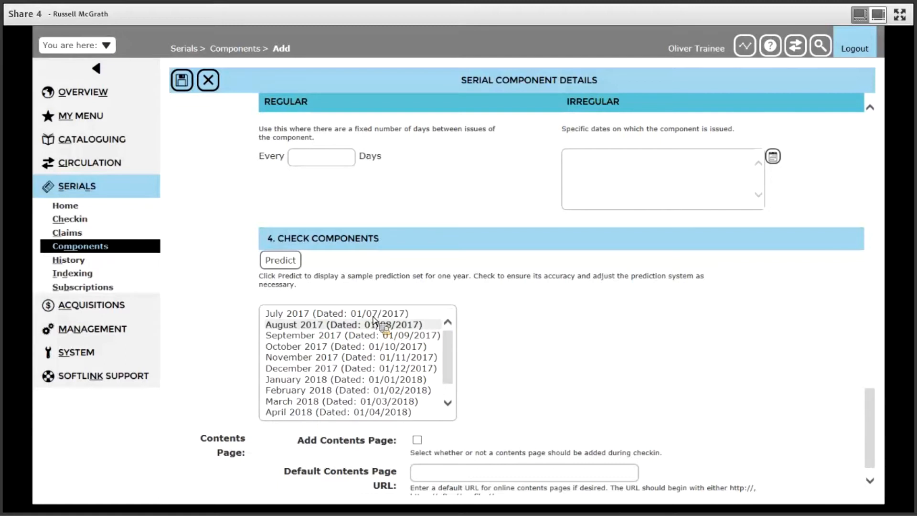
{"action": "mouse_move", "coordinate": [476, 372]}
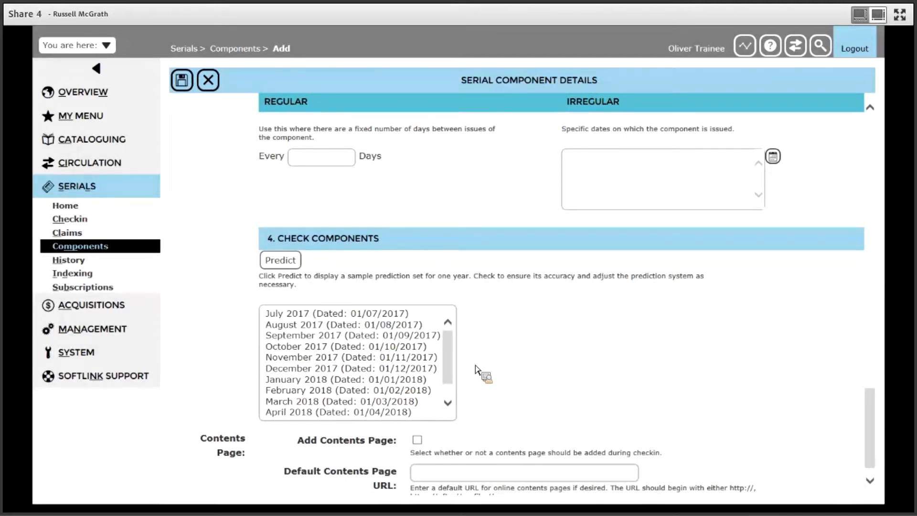
{"action": "scroll", "scroll_direction": "down", "scroll_amount": 3}
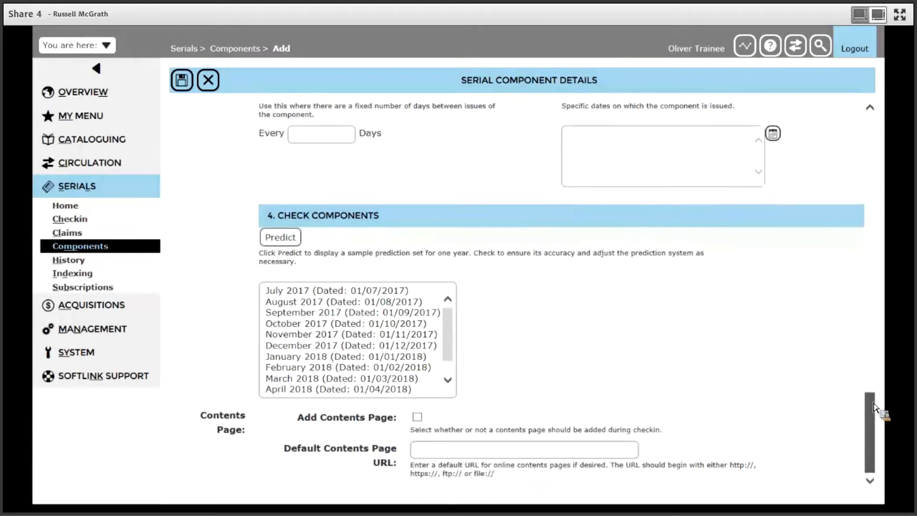
{"action": "scroll", "scroll_direction": "up", "scroll_amount": 3}
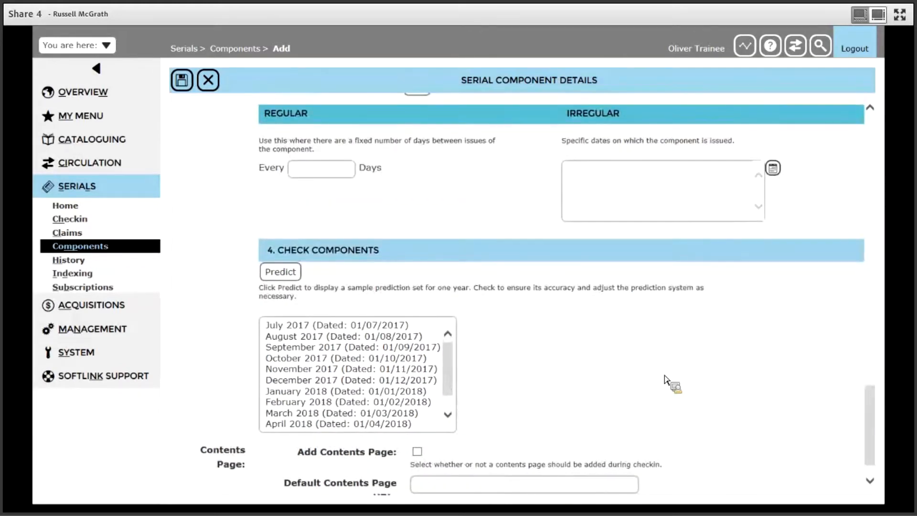
{"action": "scroll", "scroll_direction": "up", "scroll_amount": 3}
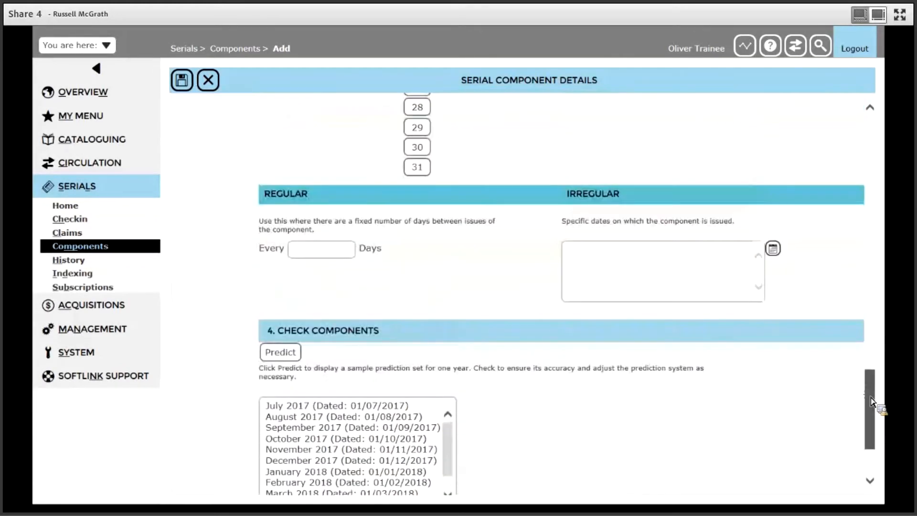
{"action": "scroll", "scroll_direction": "up", "scroll_amount": 3}
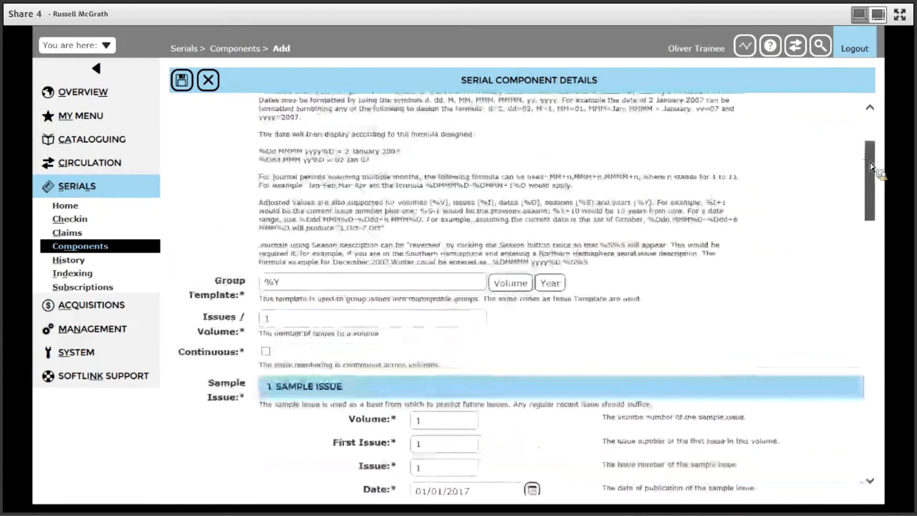
{"action": "scroll", "scroll_direction": "up", "scroll_amount": 3}
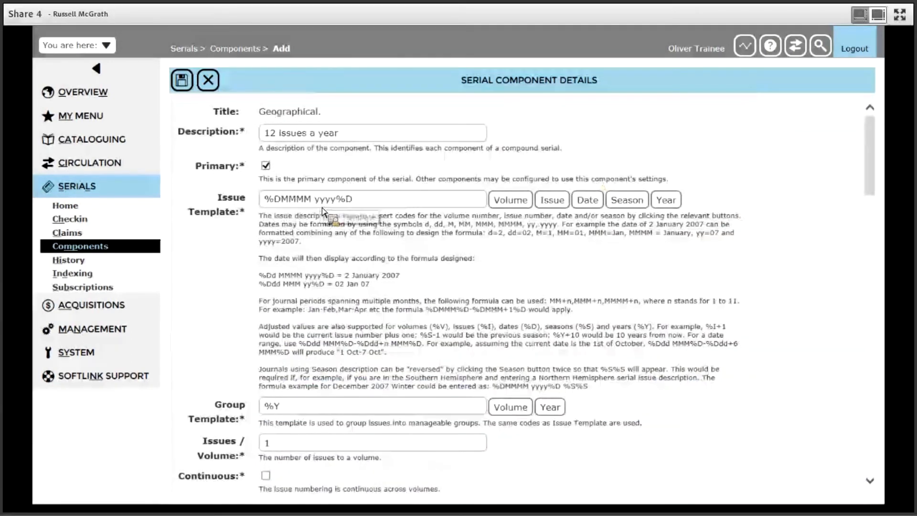
{"action": "scroll", "scroll_direction": "down", "scroll_amount": 3}
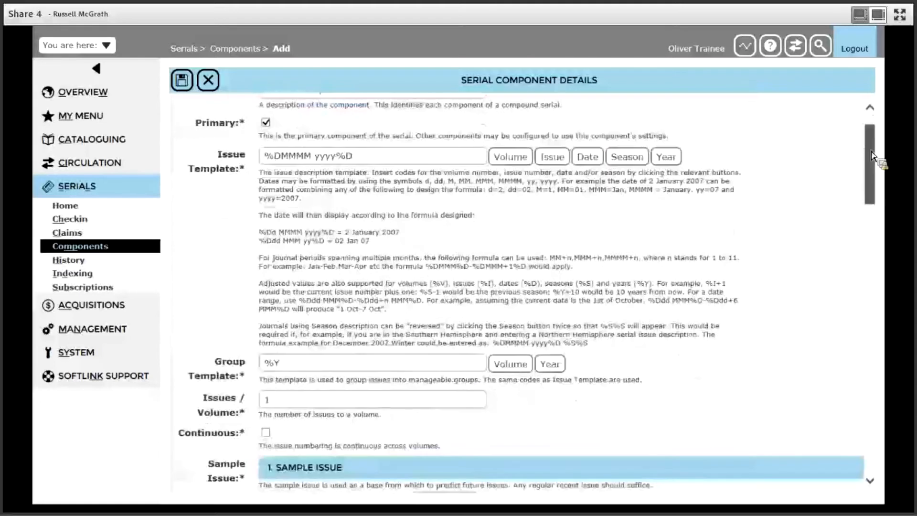
{"action": "scroll", "scroll_direction": "down", "scroll_amount": 3}
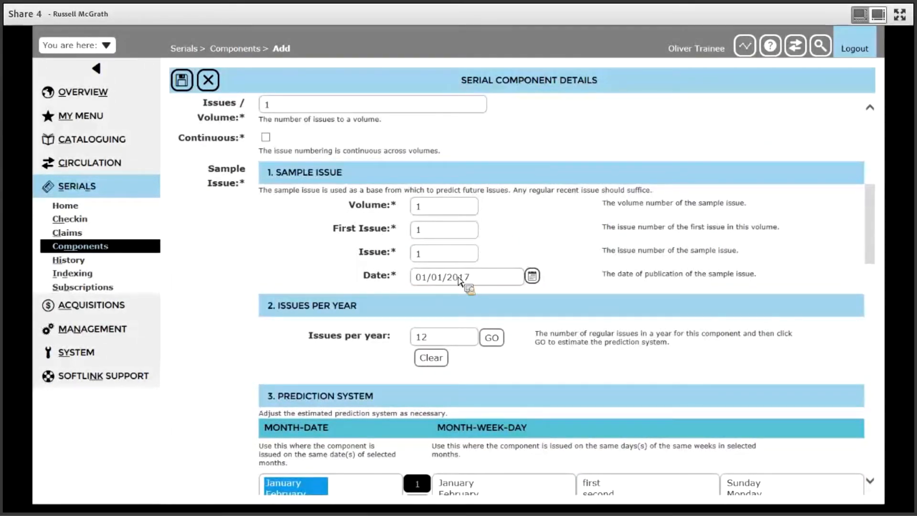
{"action": "mouse_move", "coordinate": [524, 342]}
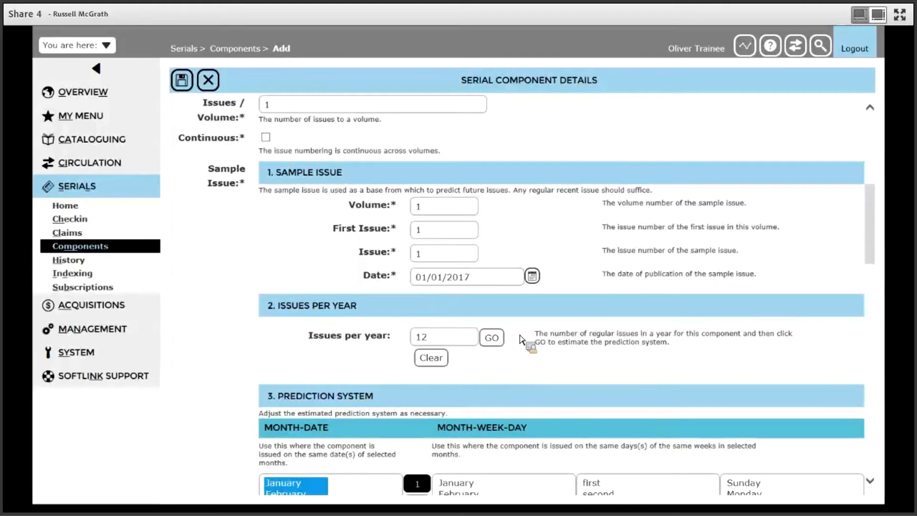
{"action": "scroll", "scroll_direction": "down", "scroll_amount": 3}
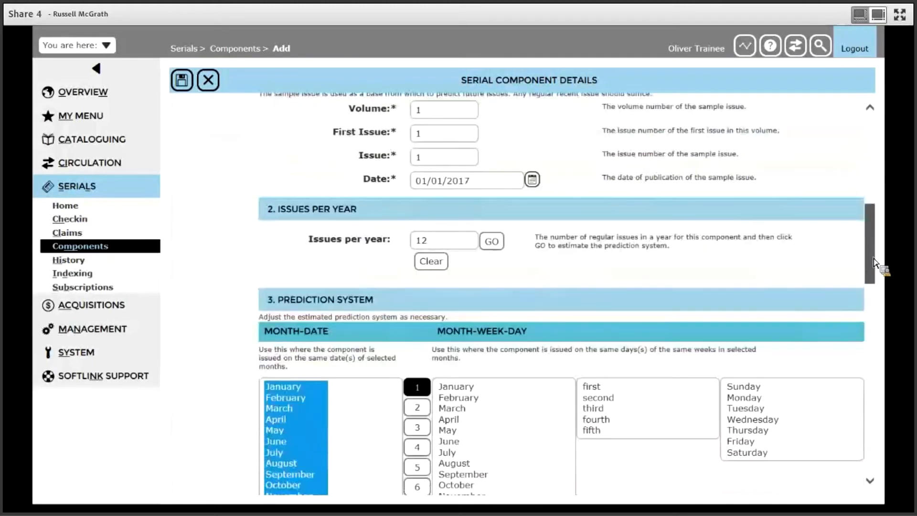
{"action": "scroll", "scroll_direction": "down", "scroll_amount": 3}
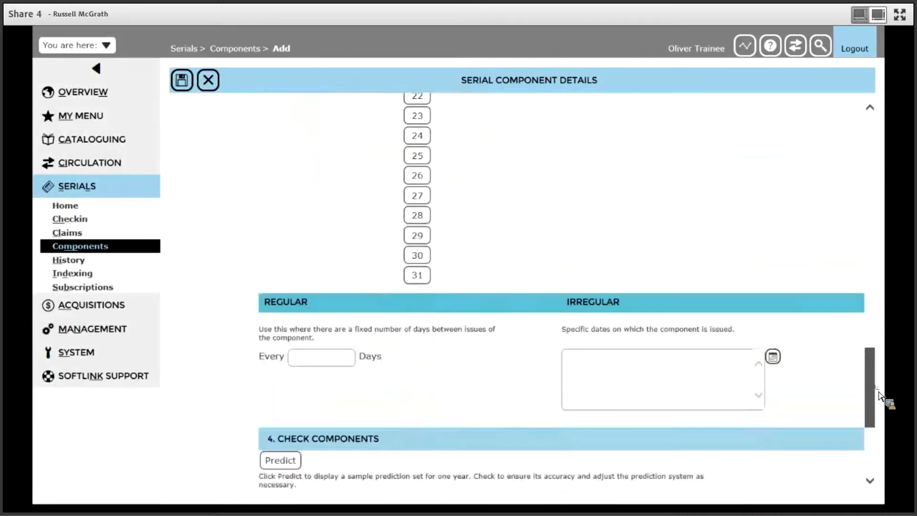
{"action": "scroll", "scroll_direction": "down", "scroll_amount": 3}
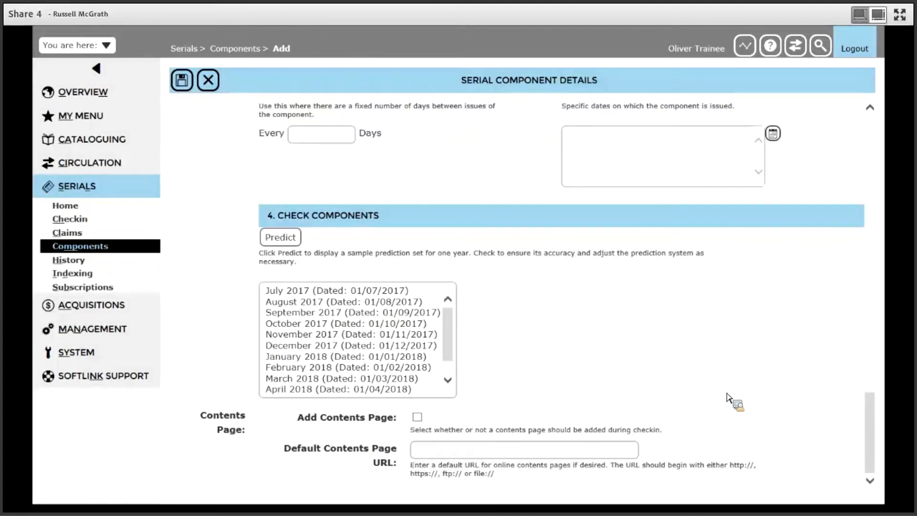
{"action": "mouse_move", "coordinate": [728, 401]}
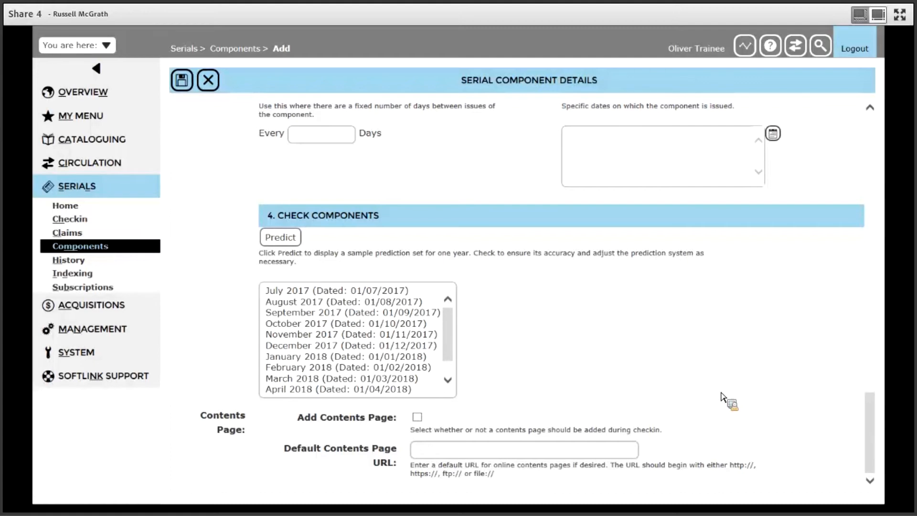
{"action": "mouse_move", "coordinate": [419, 422]}
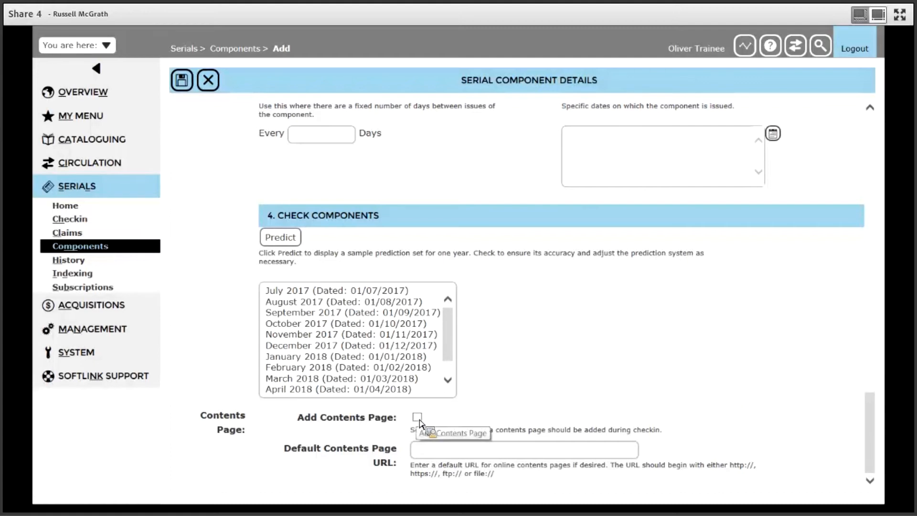
- Tick the Add Contents Page checkbox for this component
{"action": "left_click", "coordinate": [416, 417]}
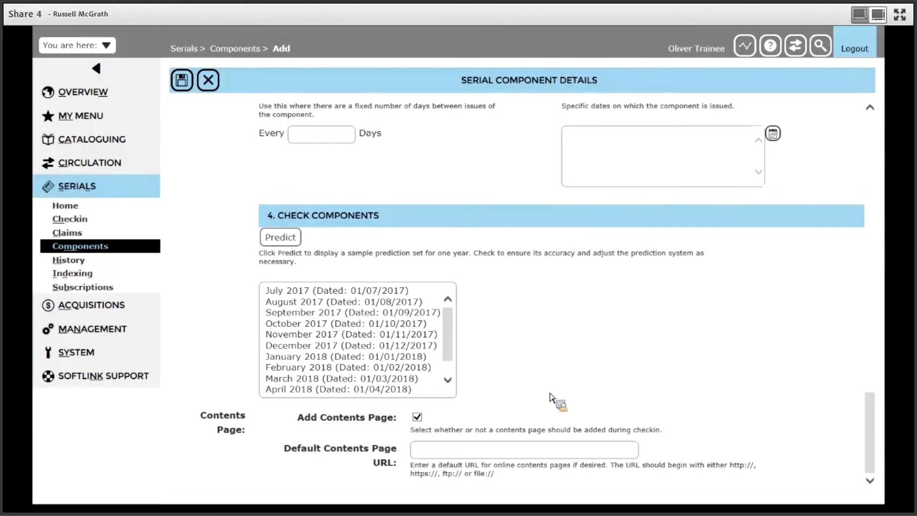
{"action": "mouse_move", "coordinate": [248, 125]}
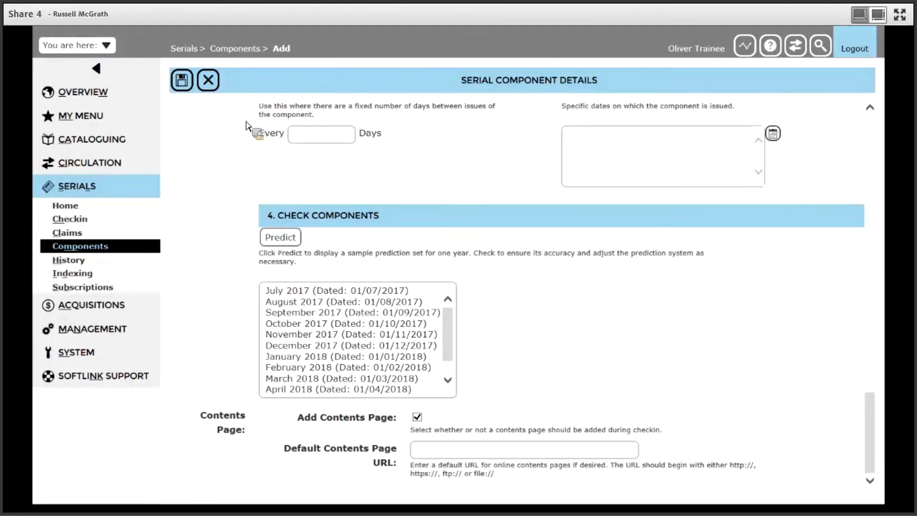